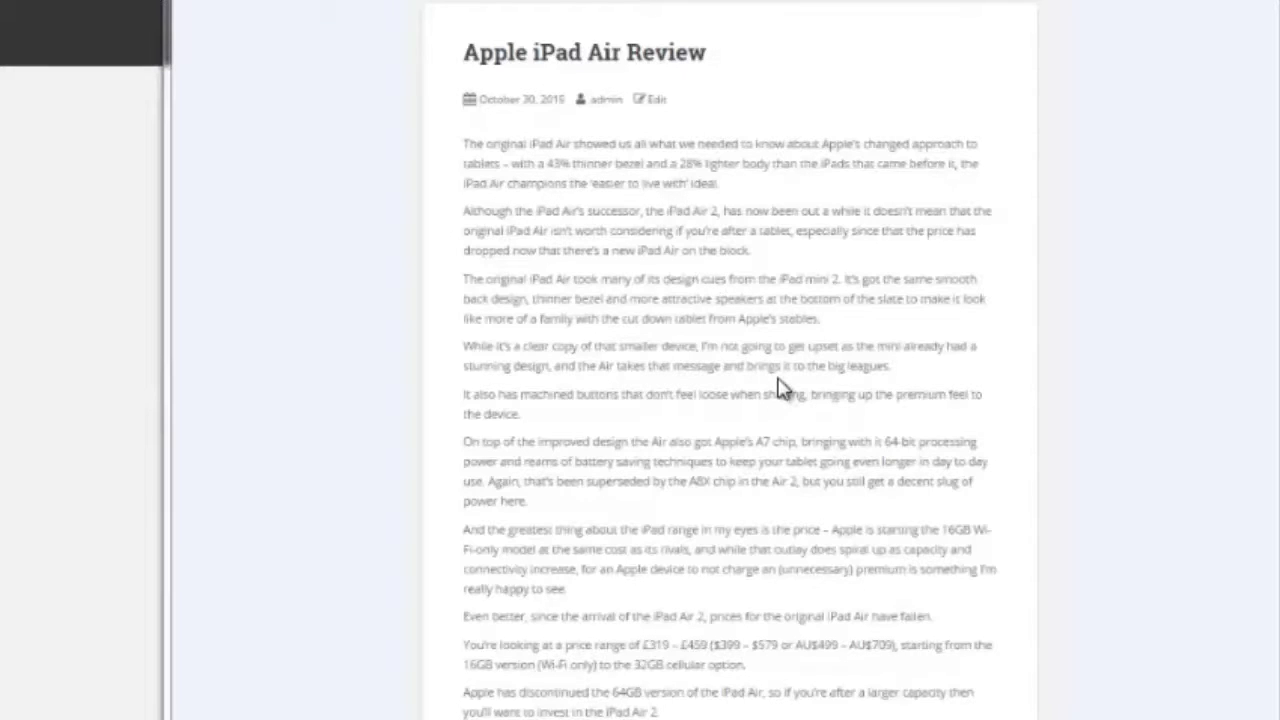
mouse_move(719, 450)
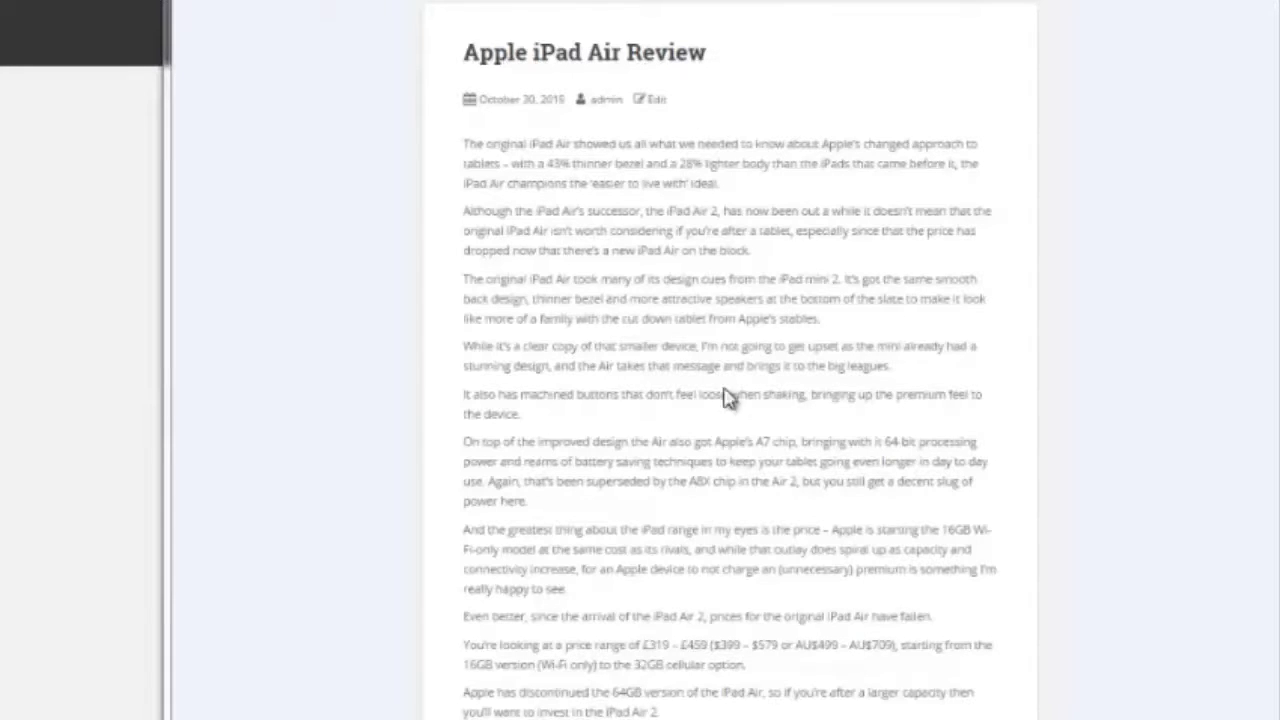
mouse_move(617, 305)
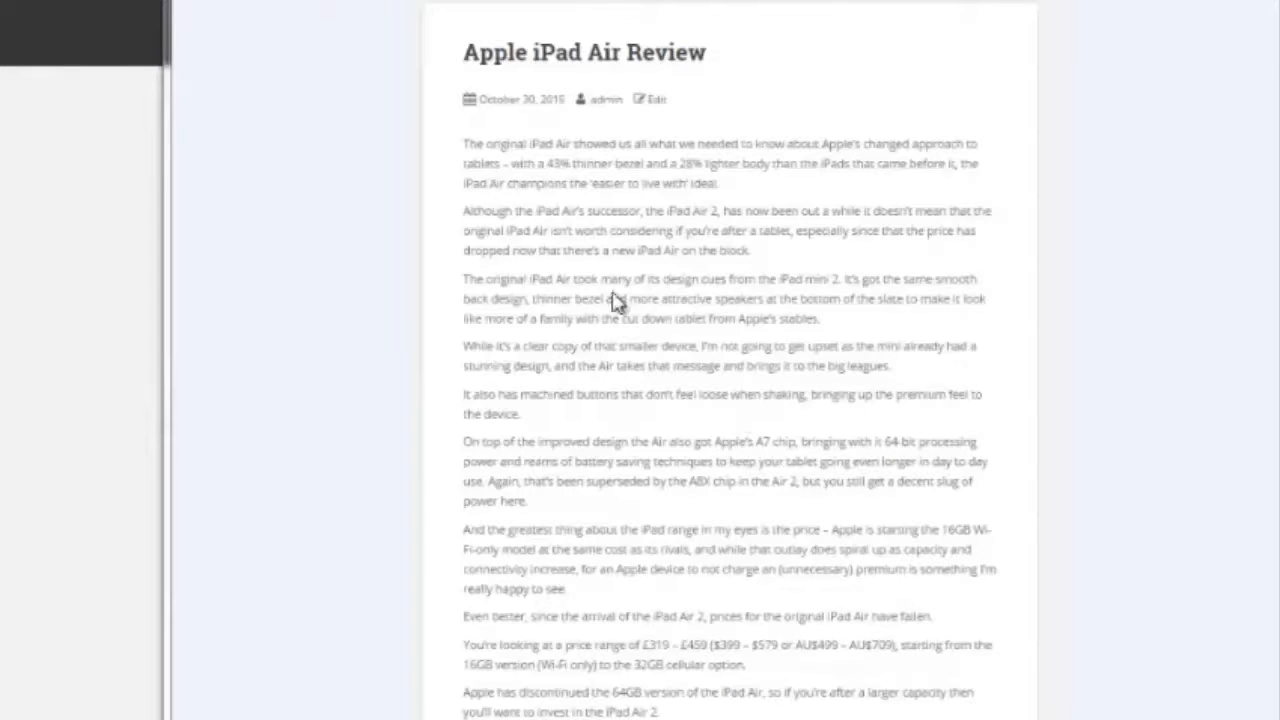
mouse_move(900, 335)
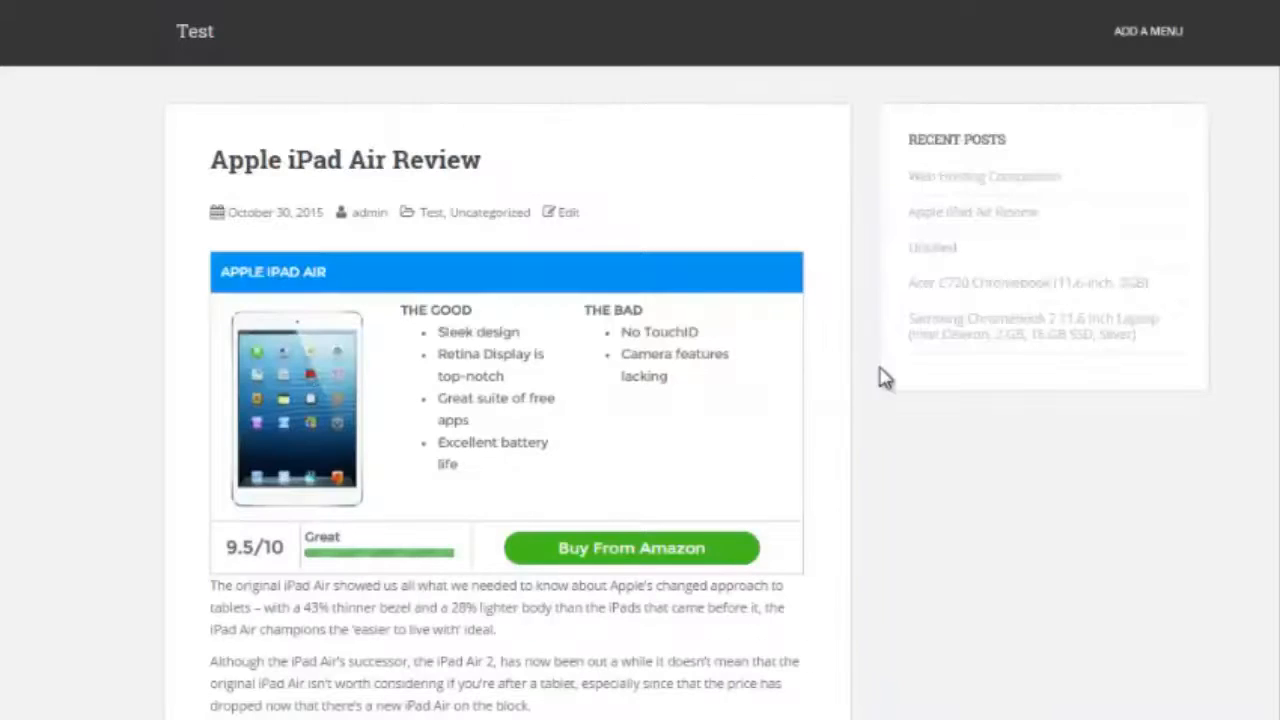
mouse_move(649, 320)
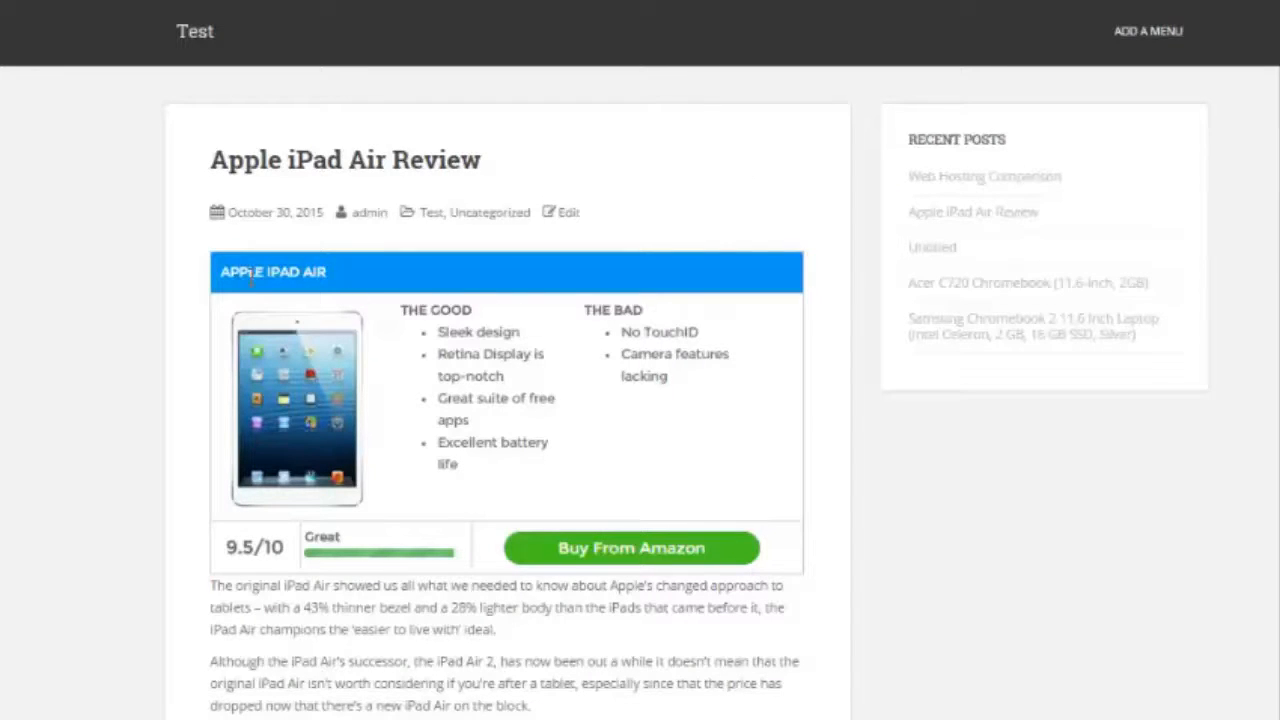
mouse_move(221, 277)
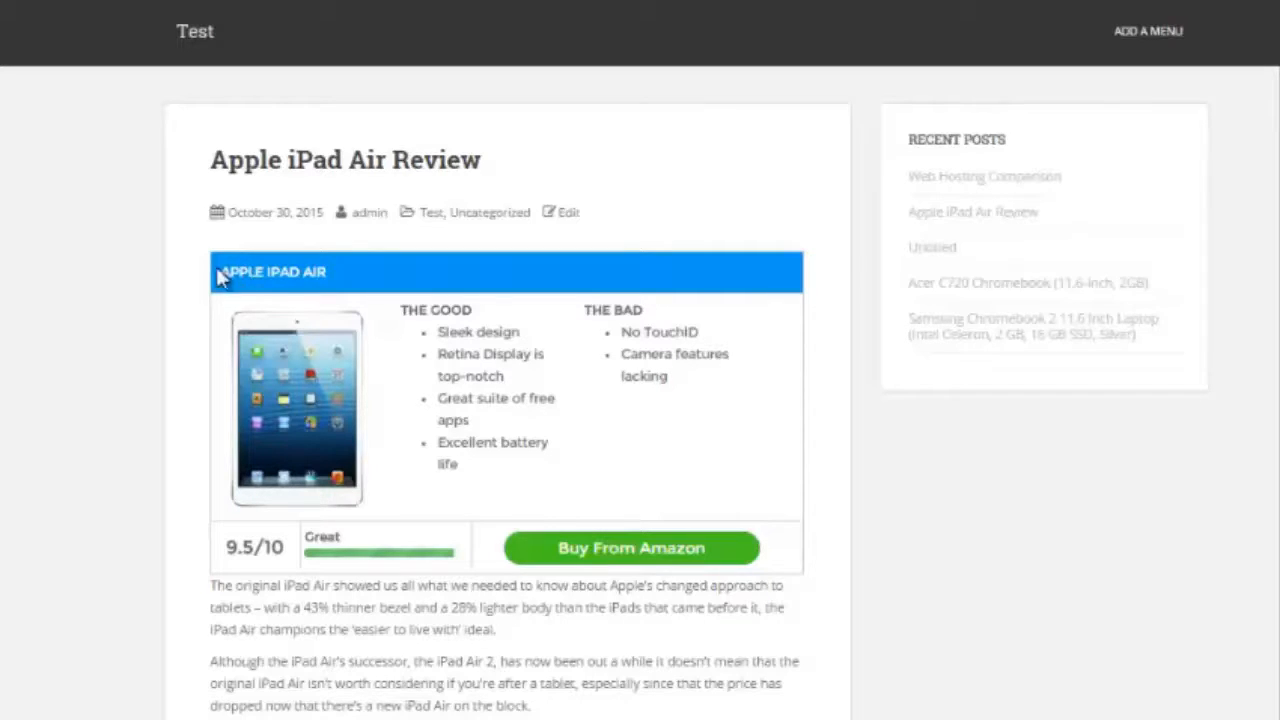
mouse_move(587, 300)
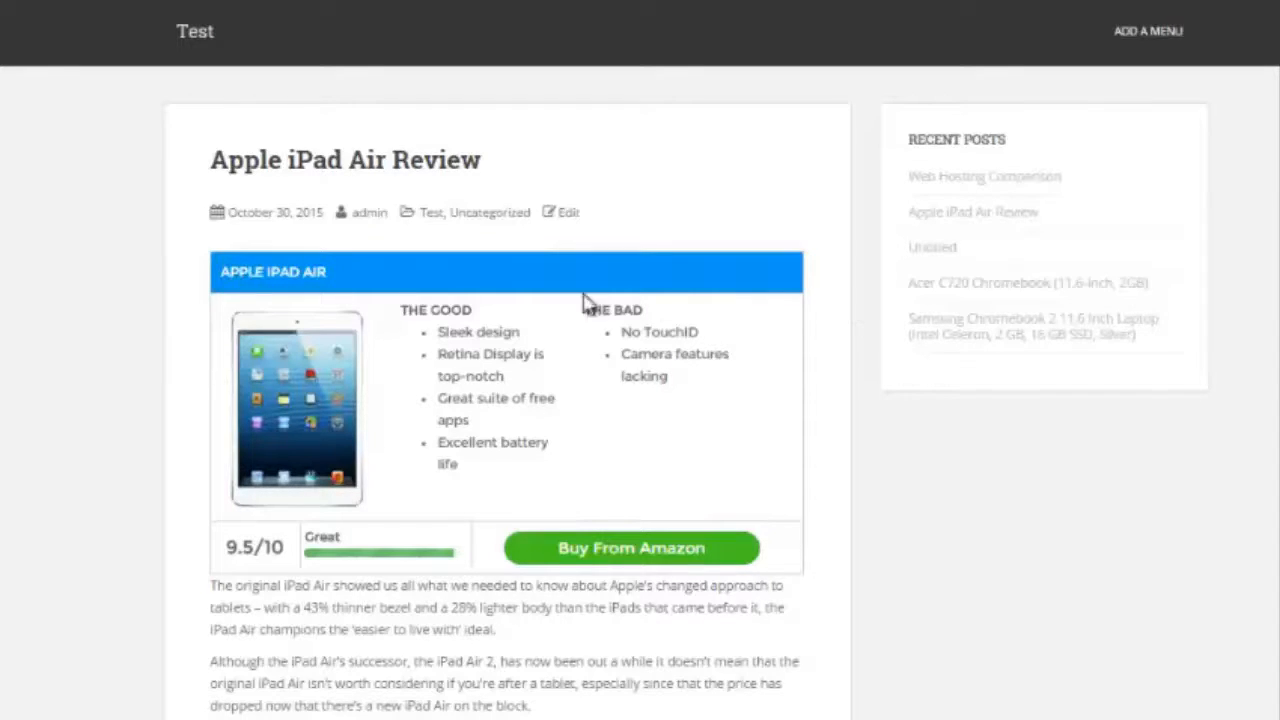
mouse_move(445, 247)
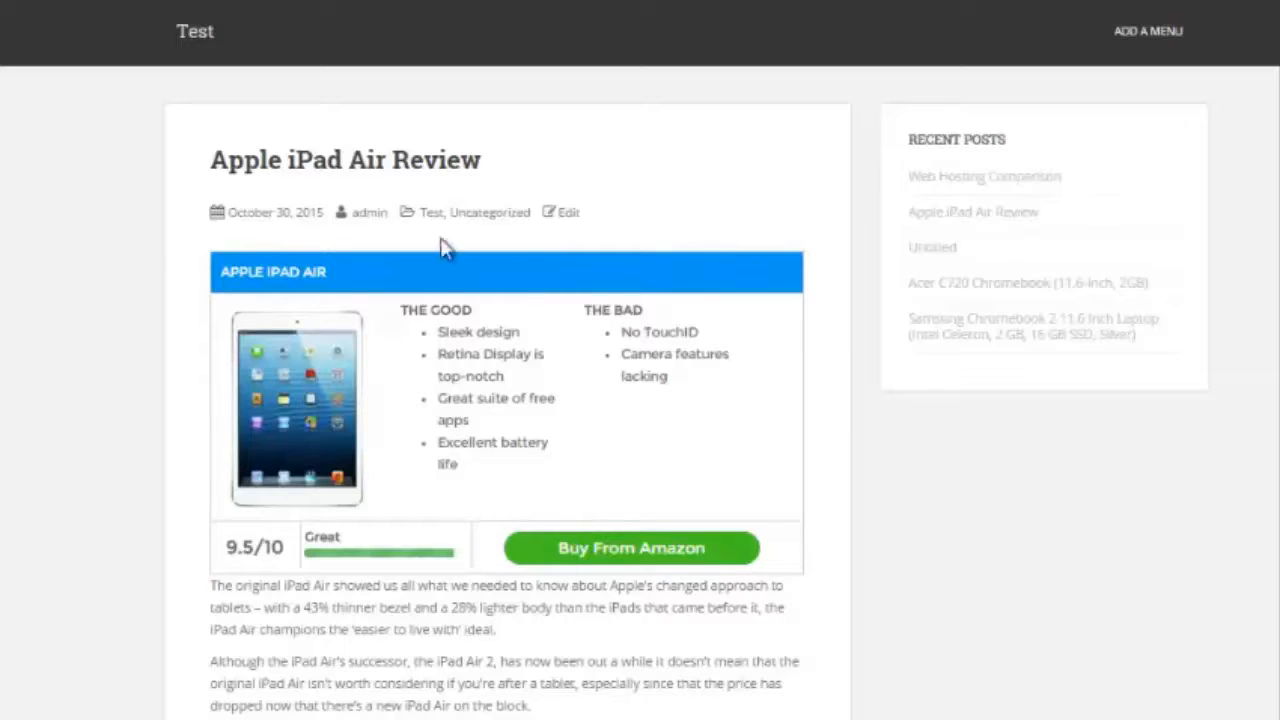
mouse_move(186, 325)
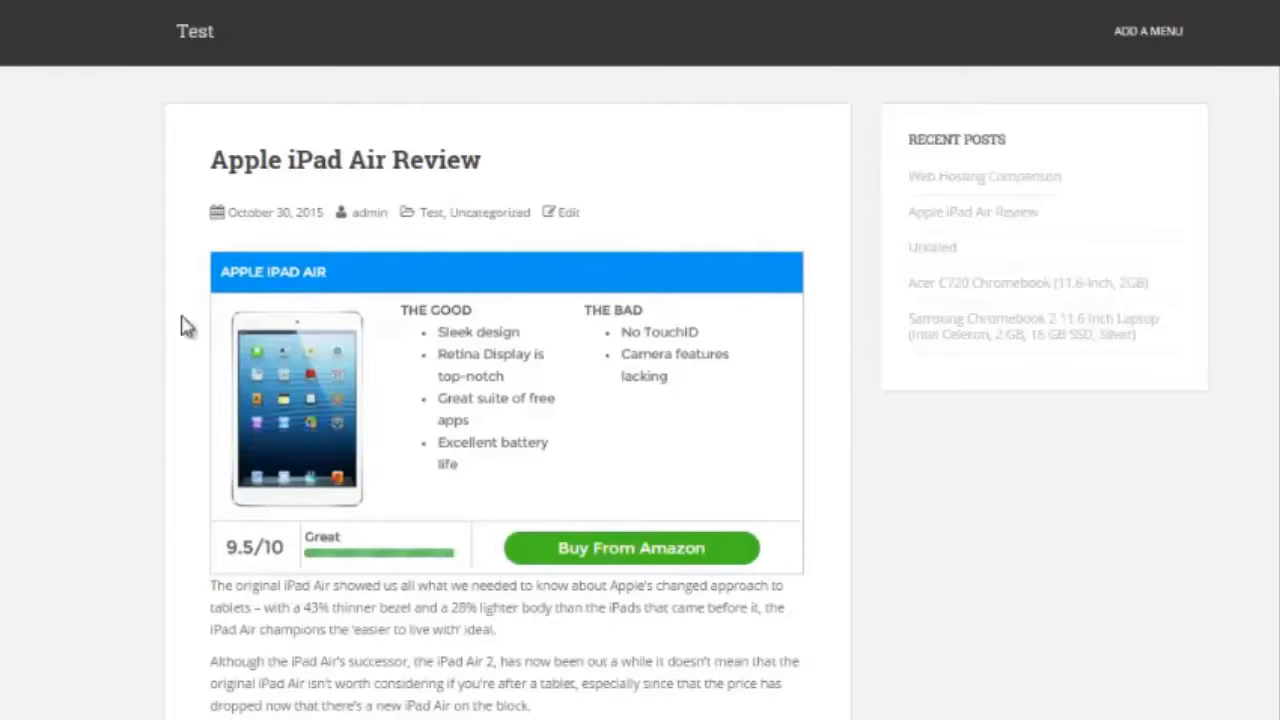
mouse_move(300, 376)
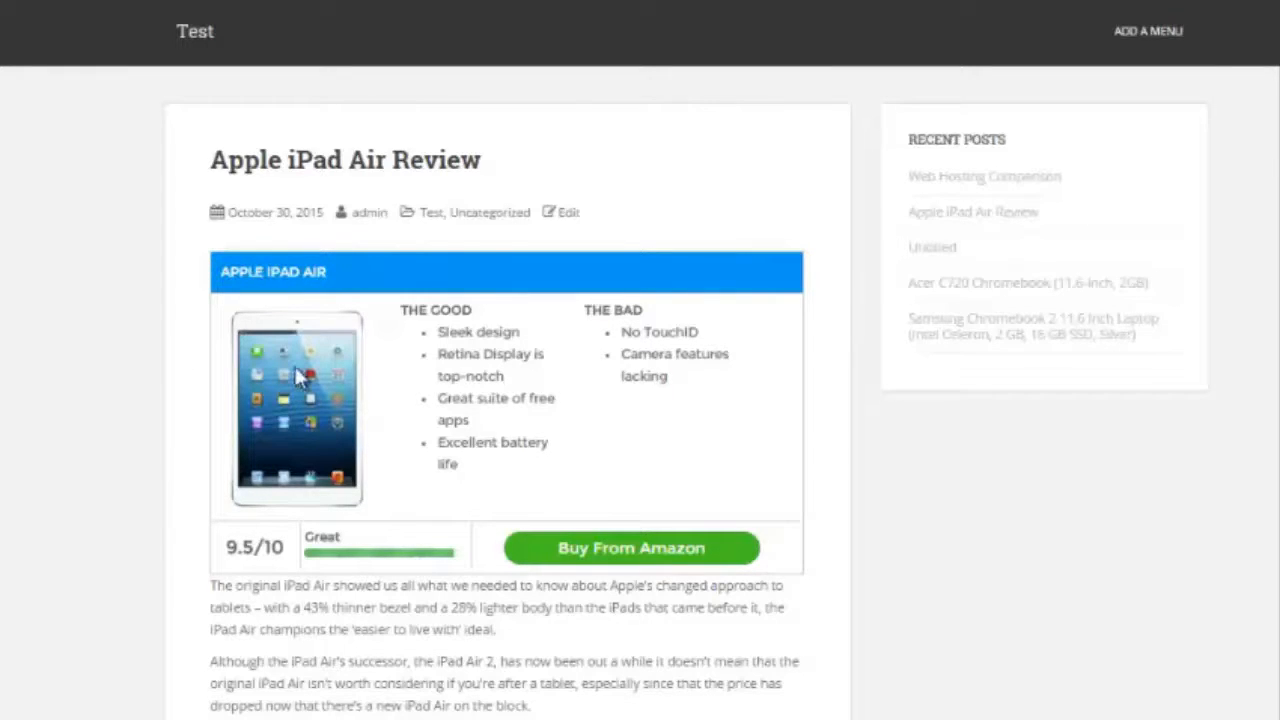
mouse_move(422, 345)
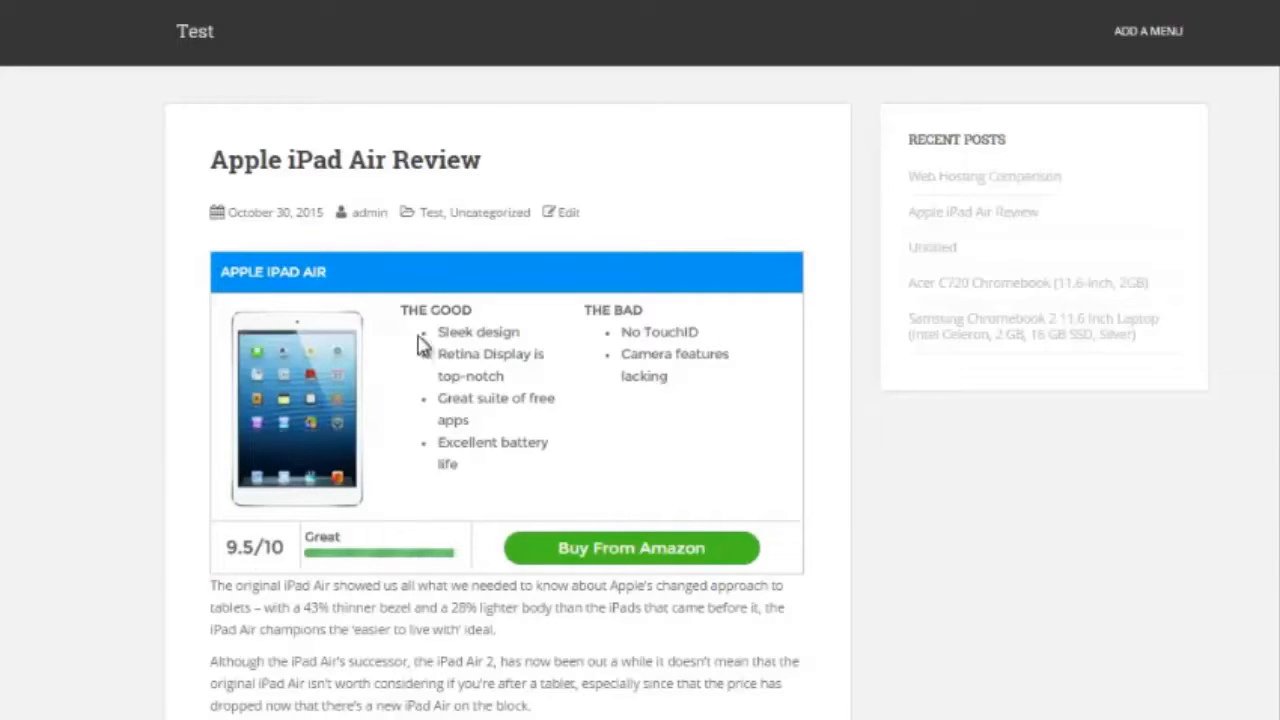
mouse_move(648, 332)
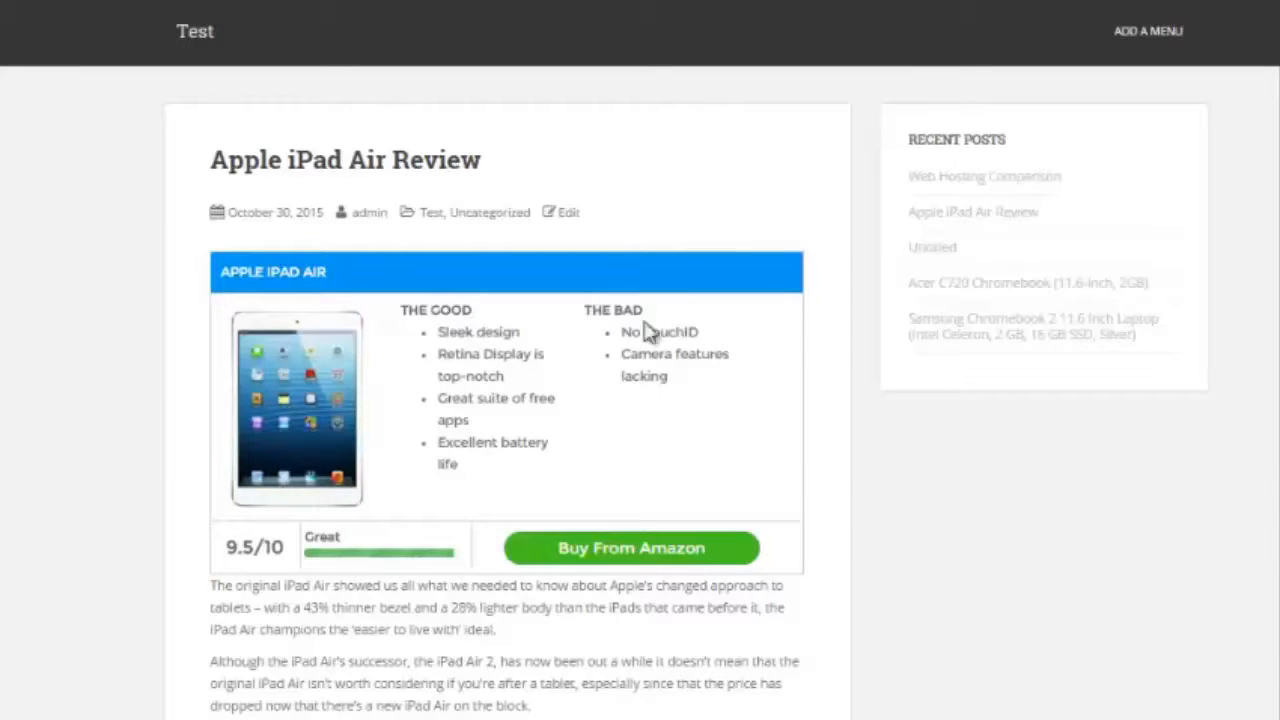
mouse_move(352, 553)
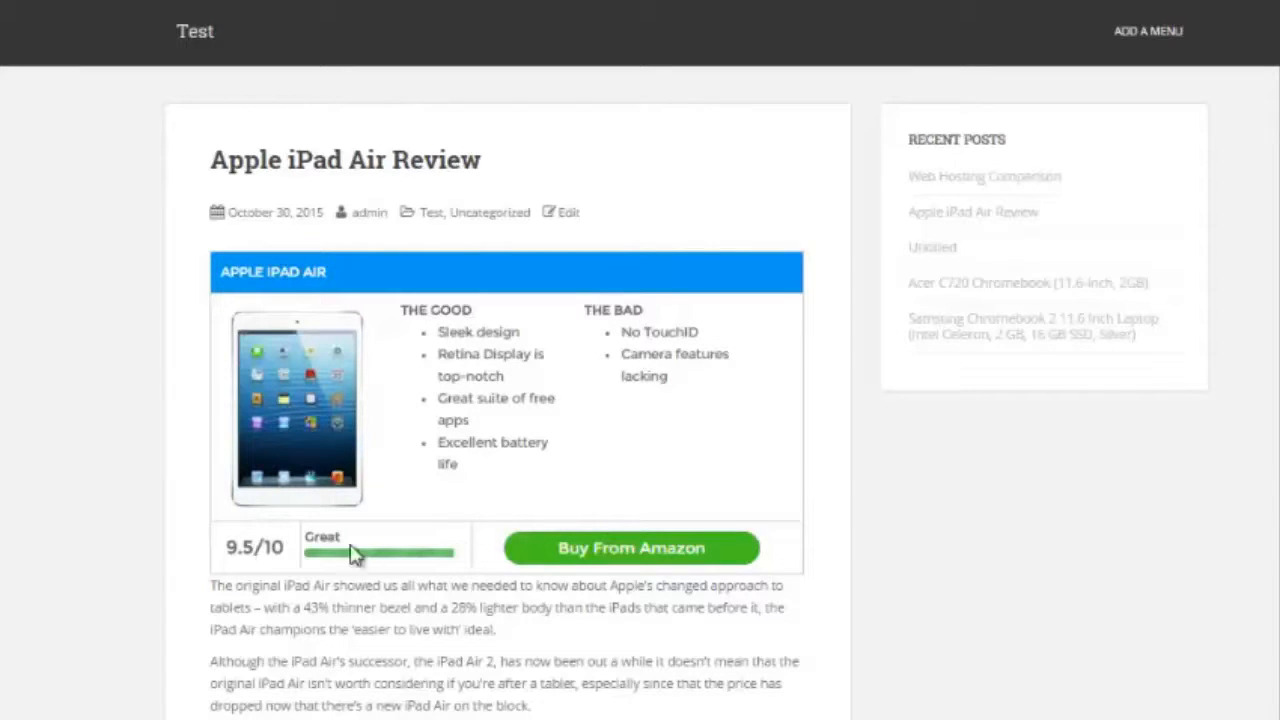
mouse_move(242, 559)
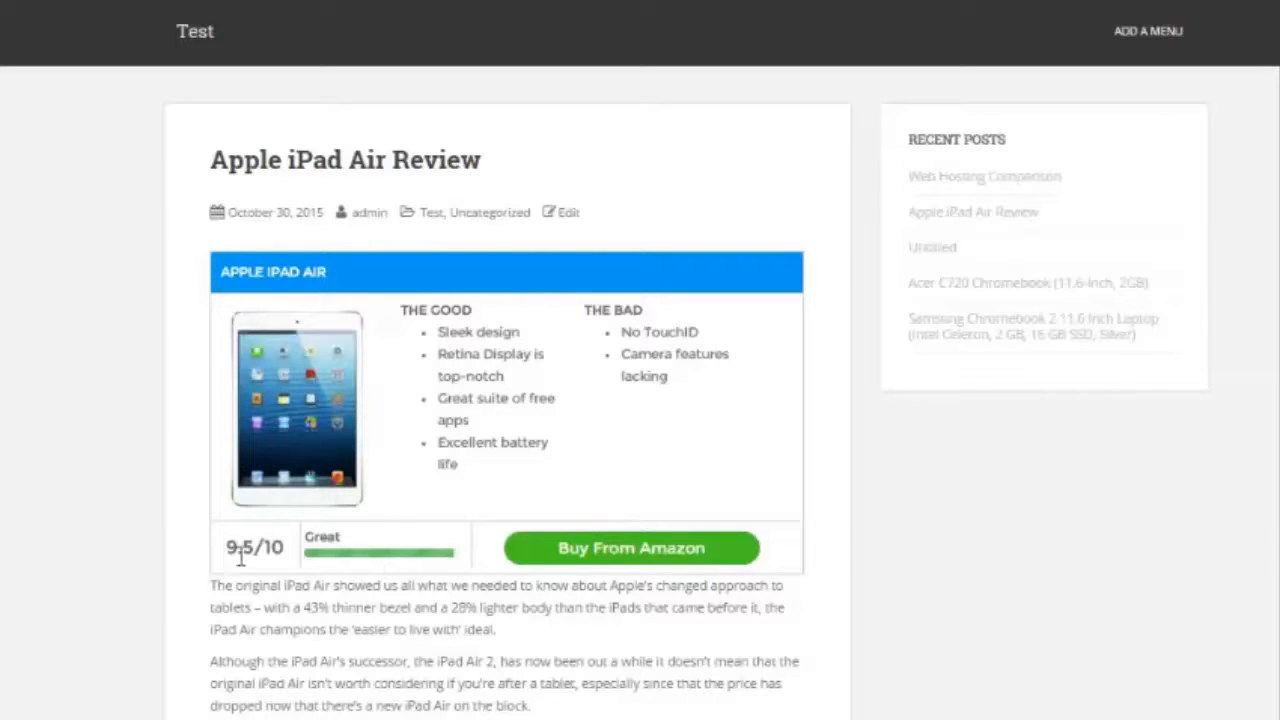
mouse_move(602, 560)
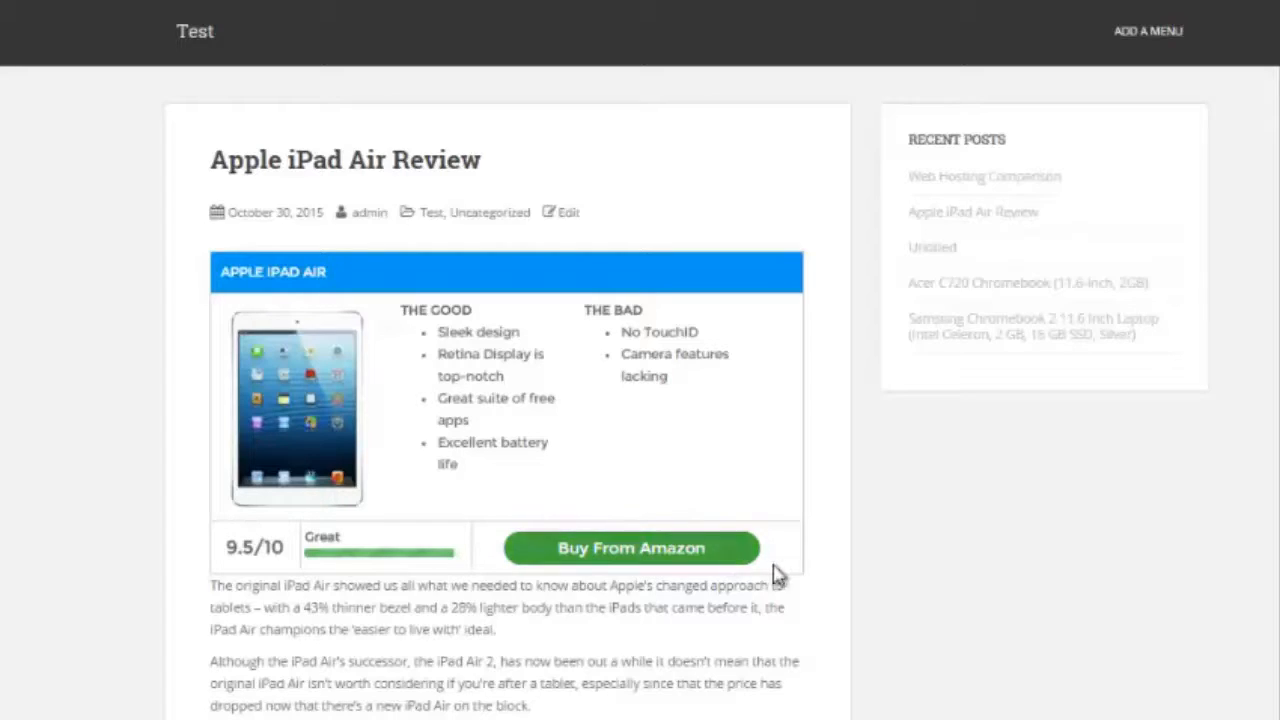
mouse_move(503, 547)
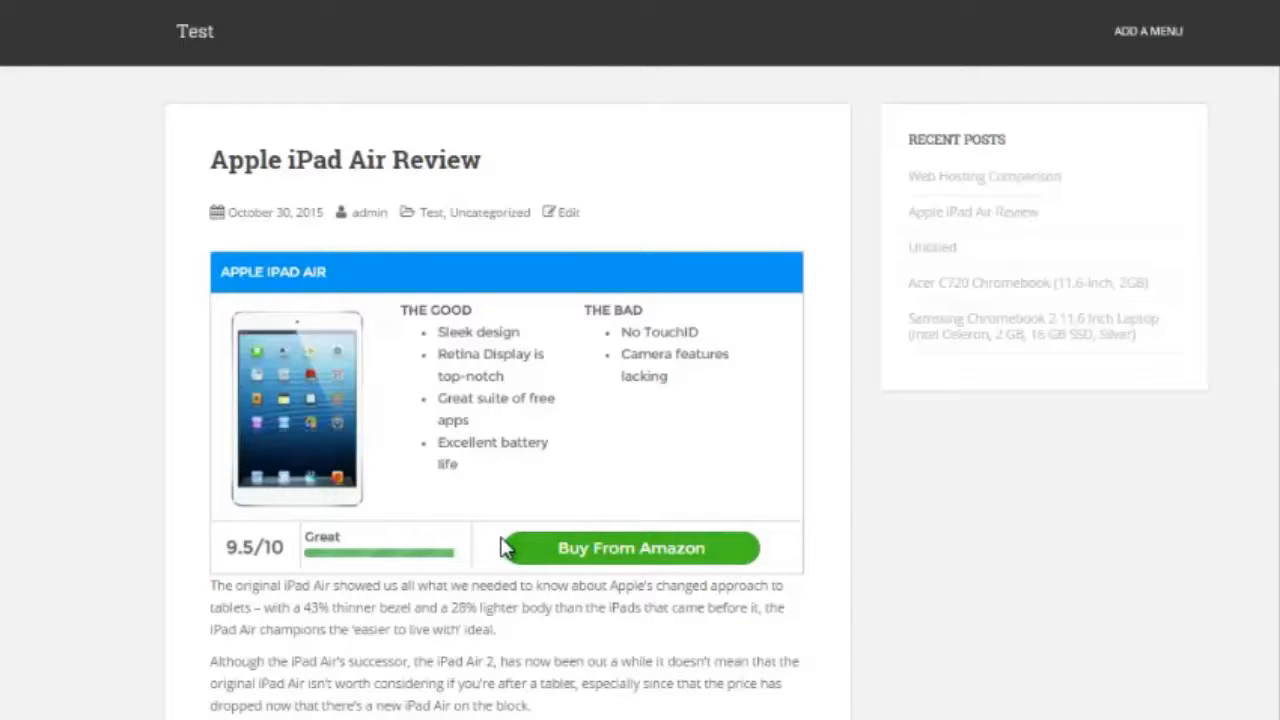
mouse_move(652, 548)
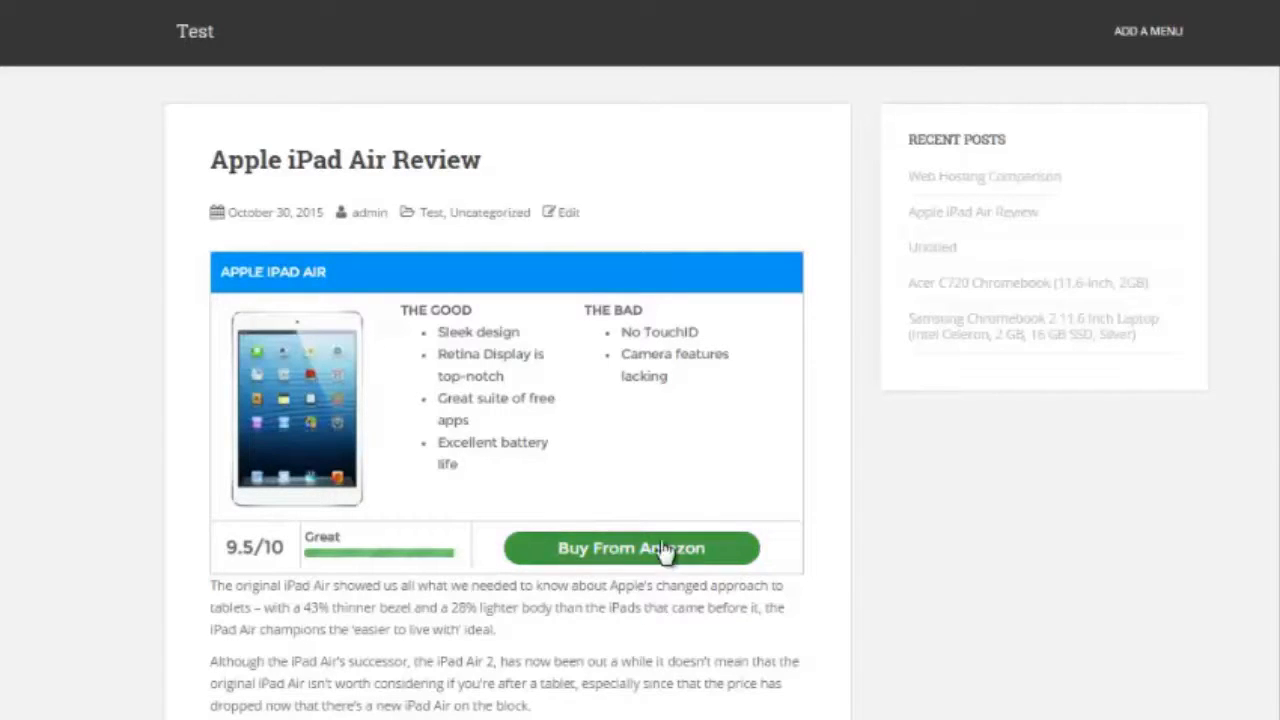
mouse_move(785, 285)
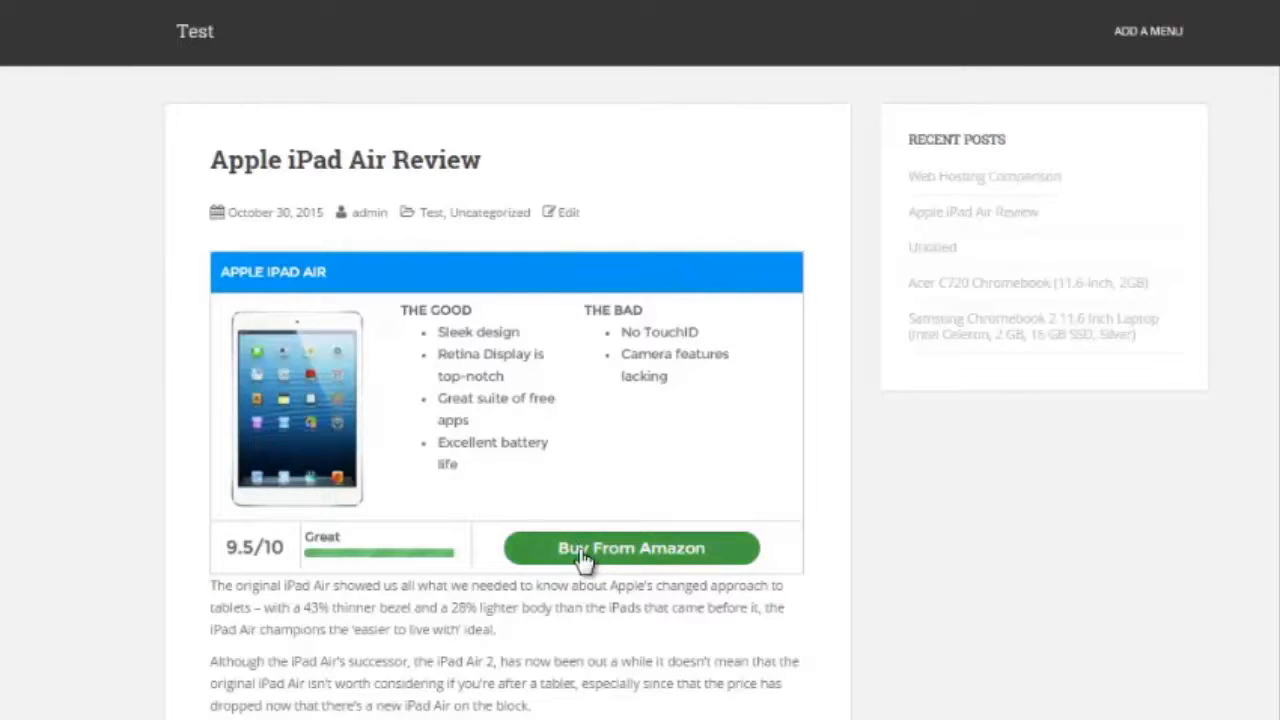
mouse_move(549, 567)
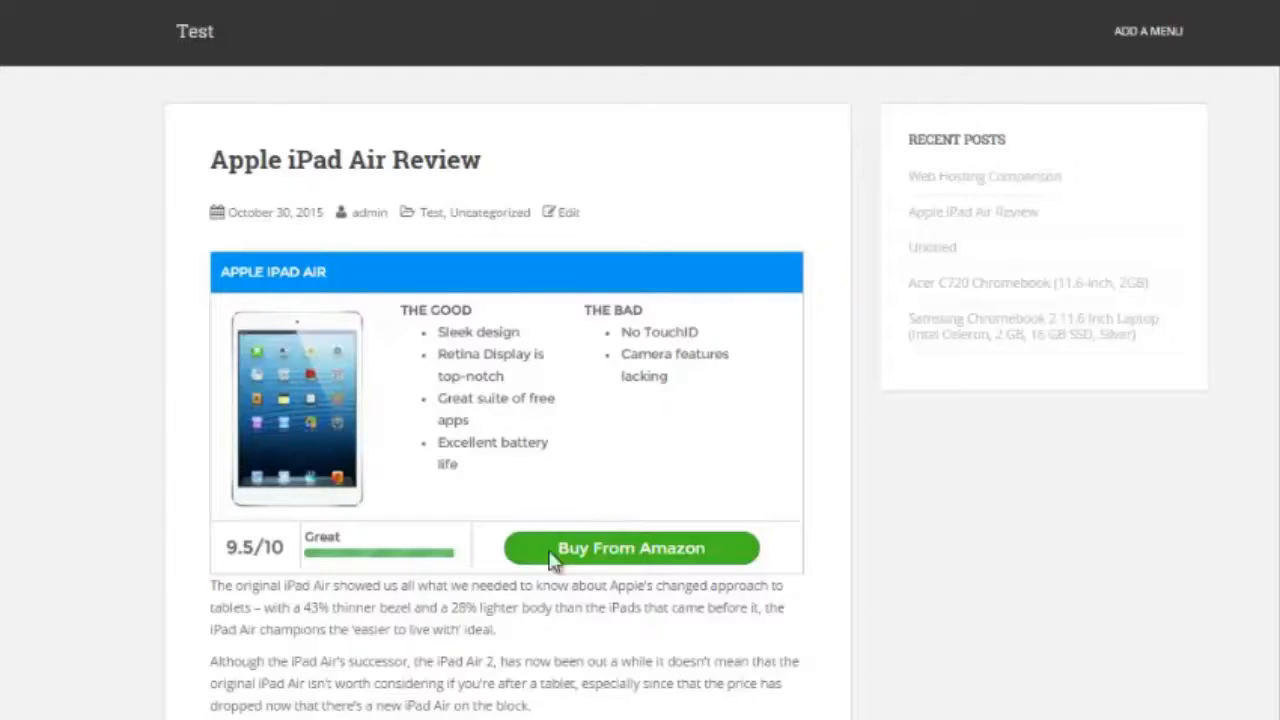
scroll("down", 3)
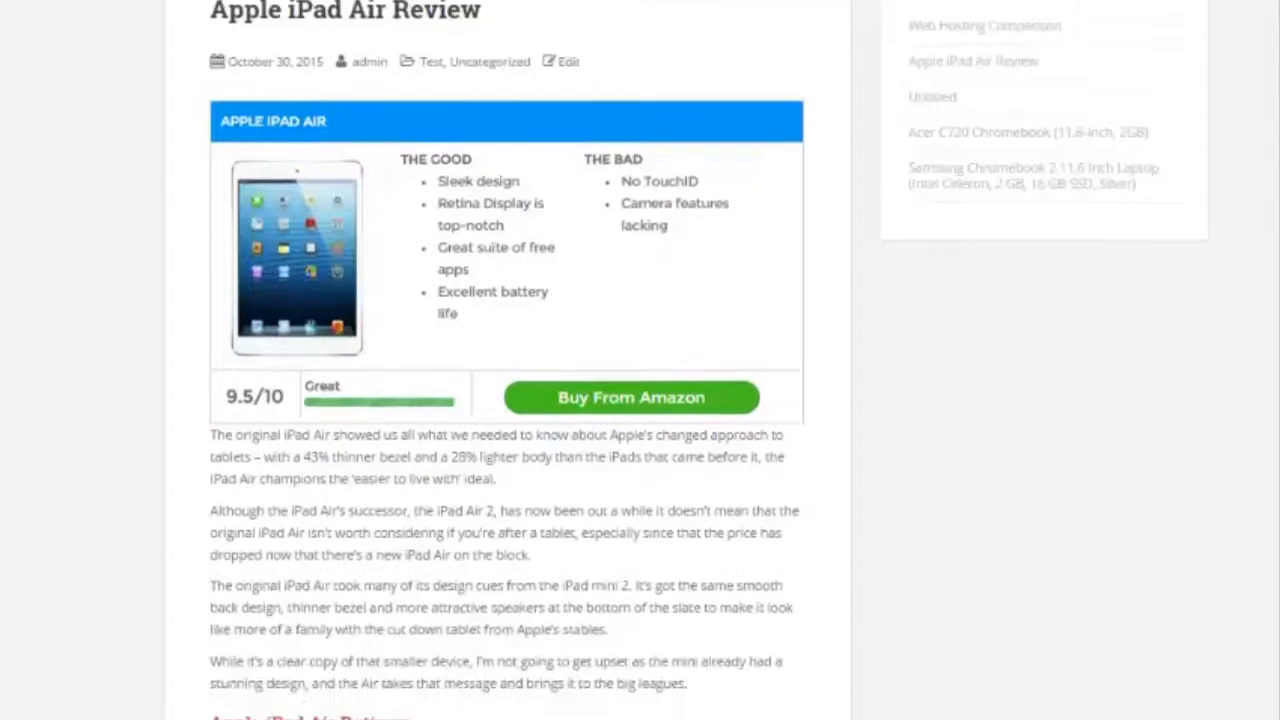
scroll("down", 3)
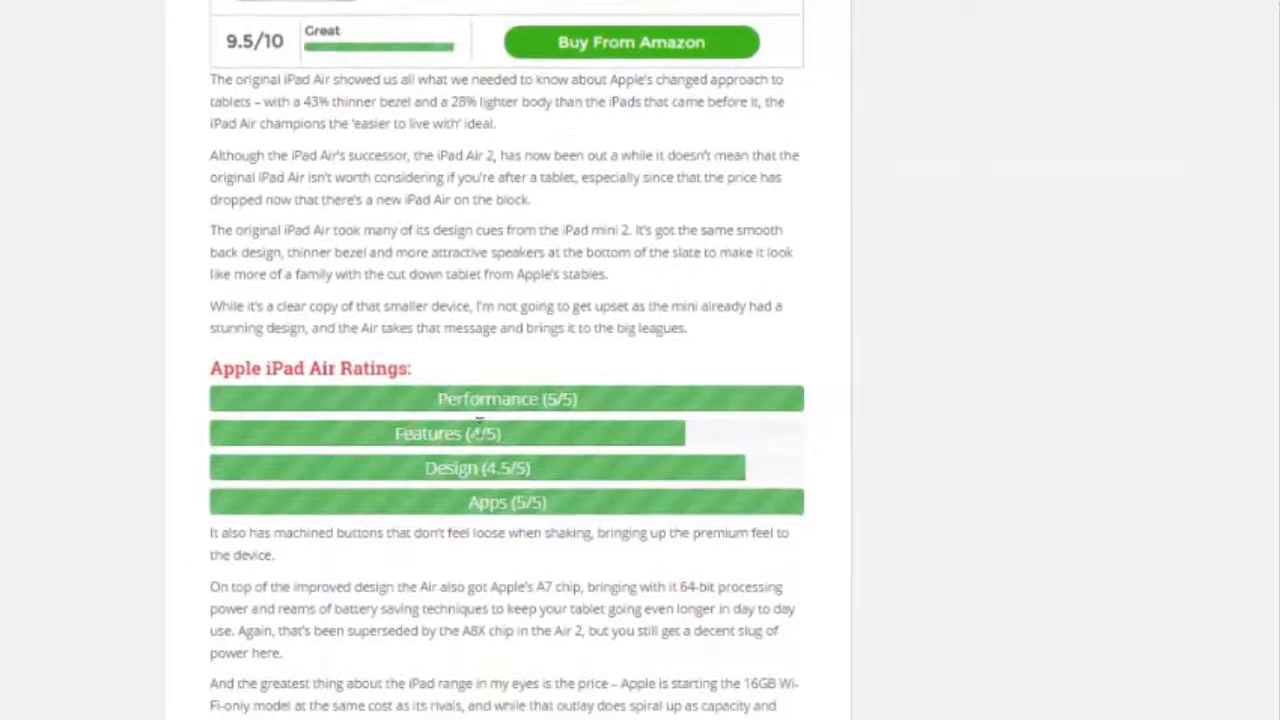
mouse_move(460, 436)
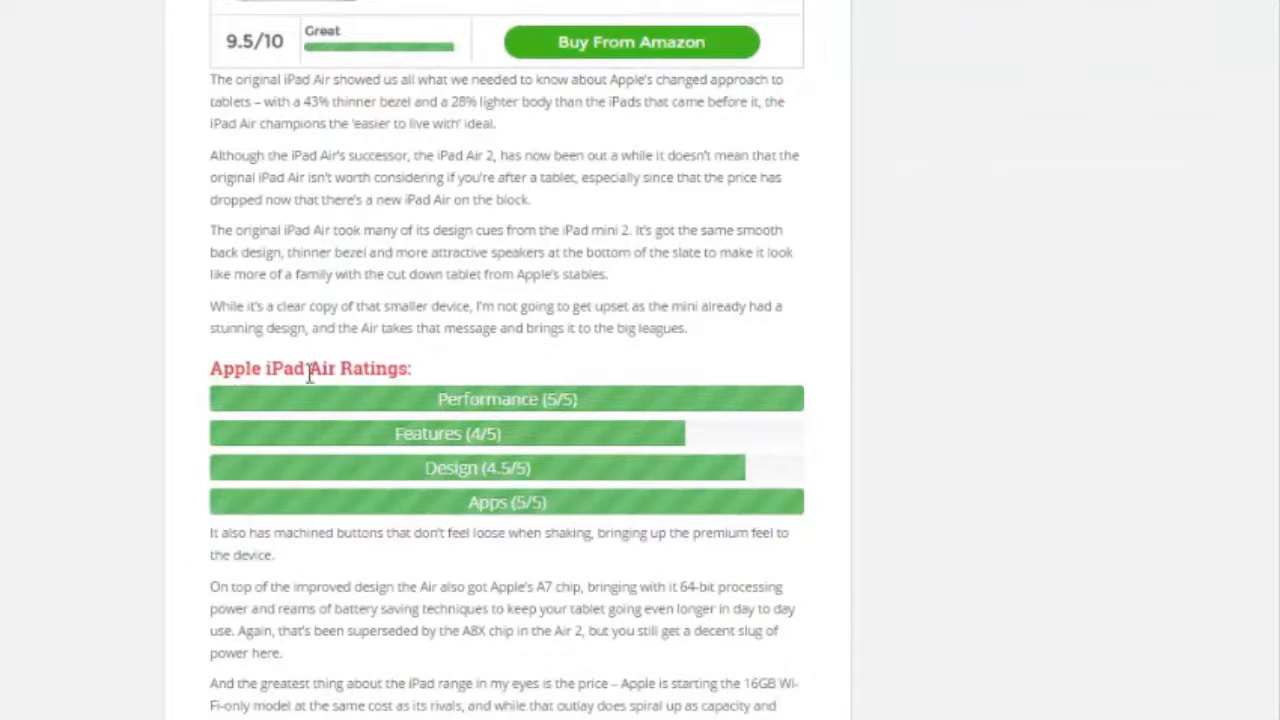
mouse_move(532, 410)
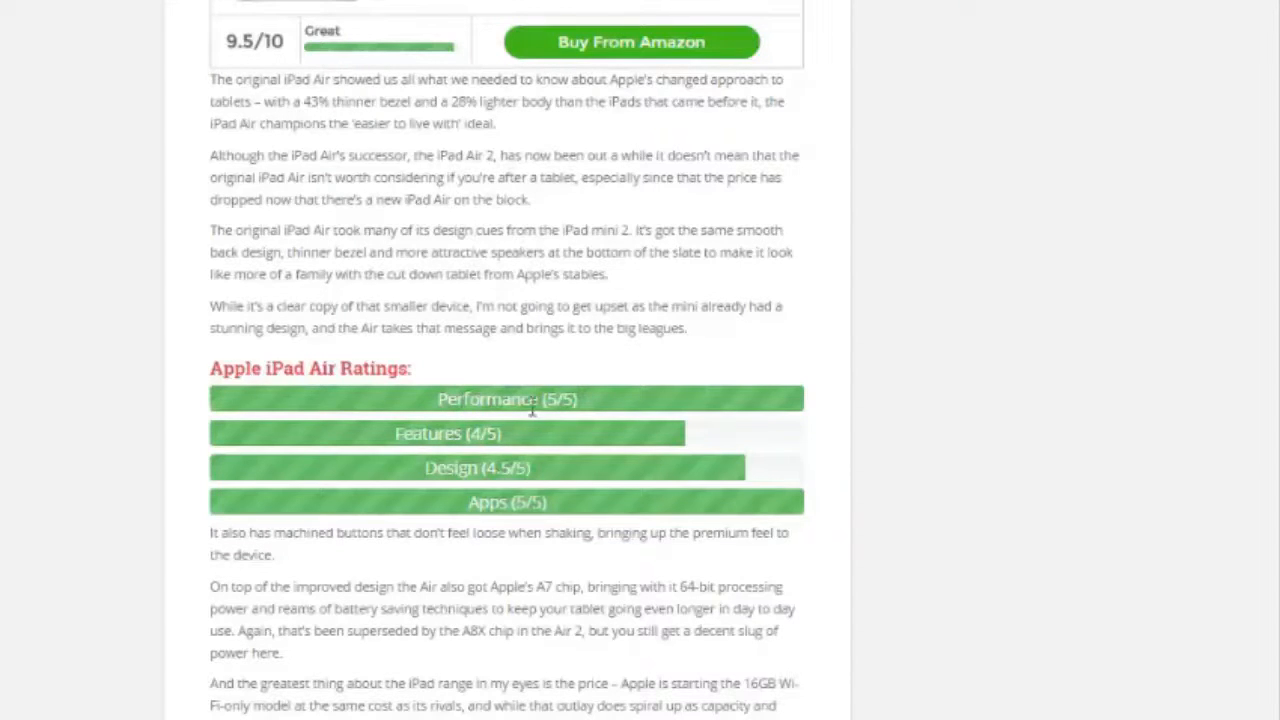
mouse_move(527, 487)
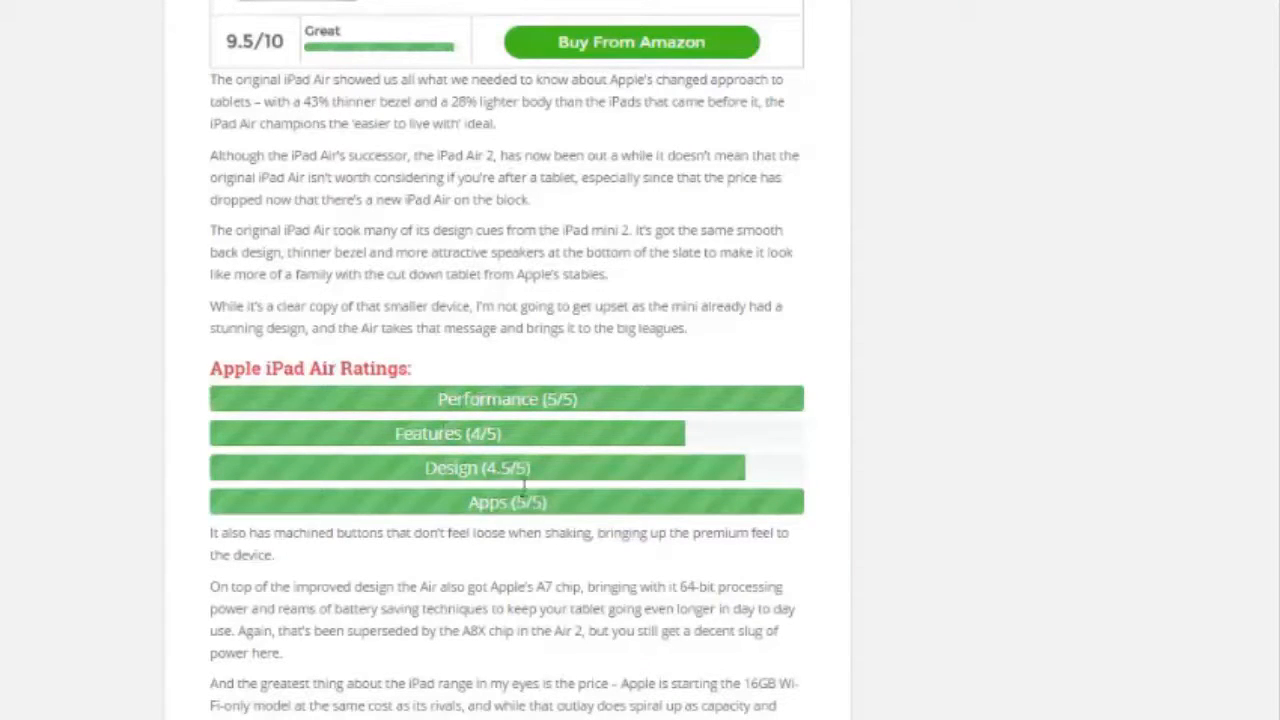
mouse_move(302, 458)
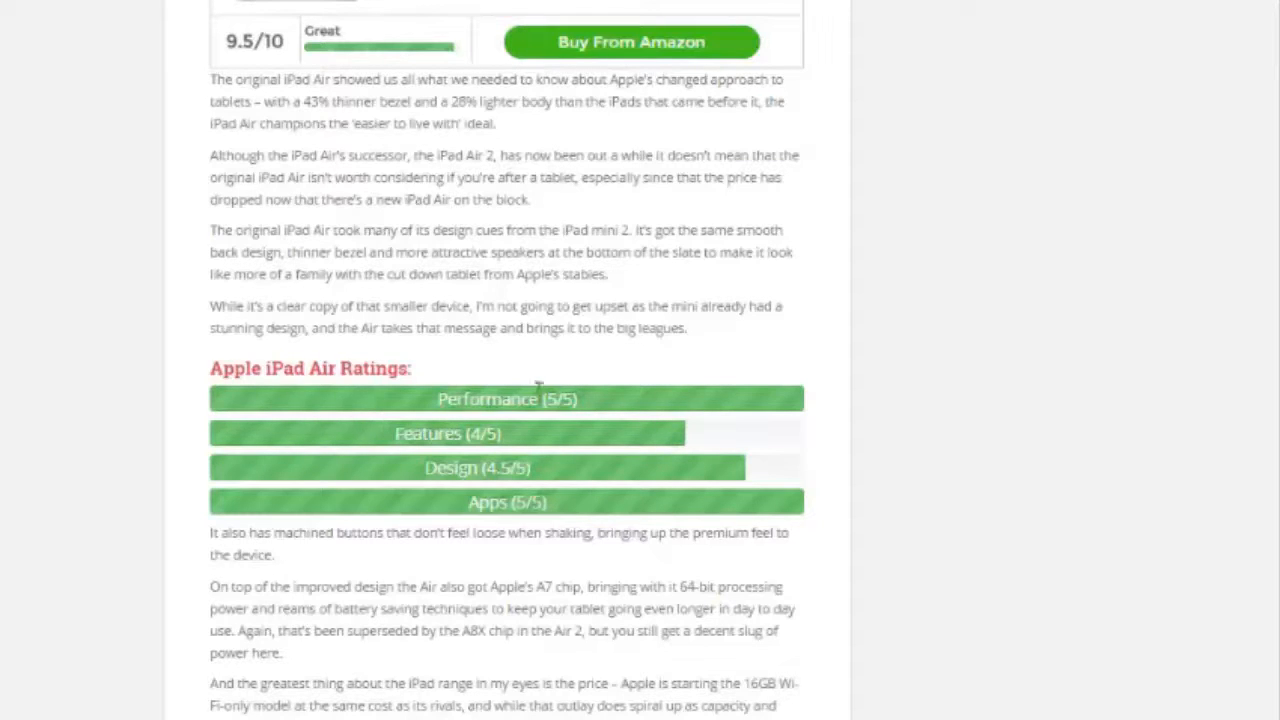
mouse_move(475, 396)
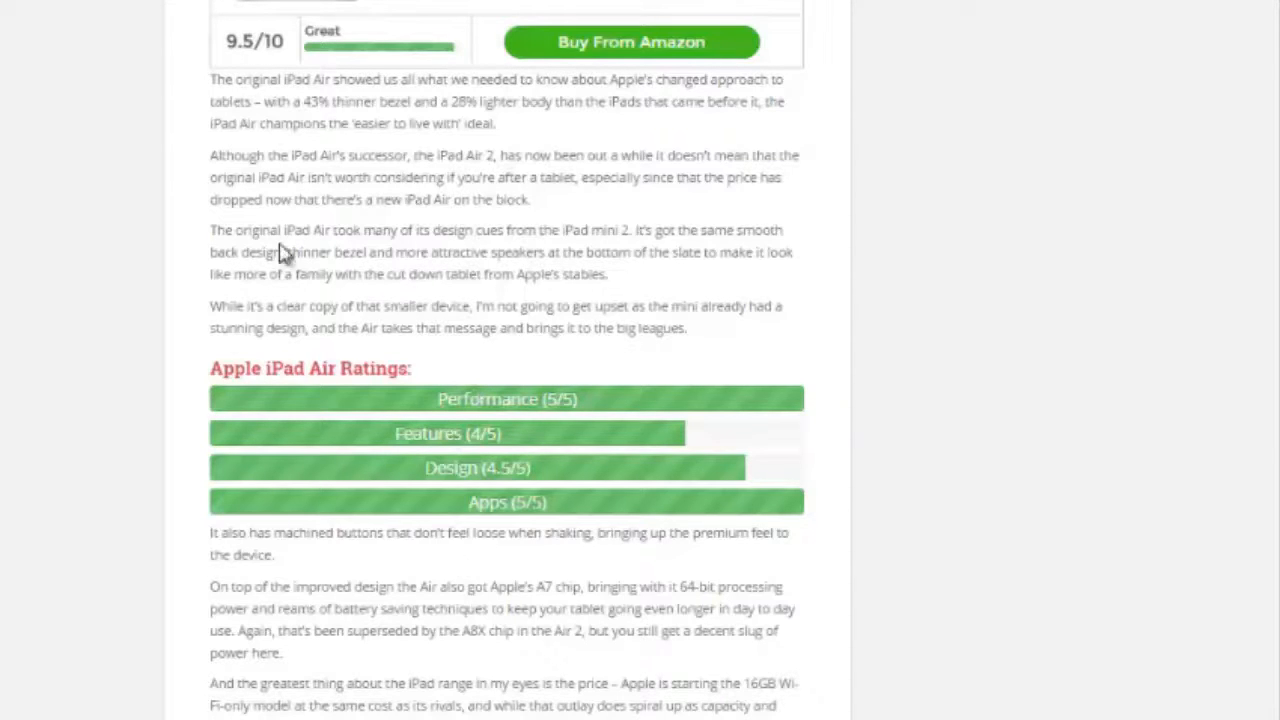
scroll("down", 3)
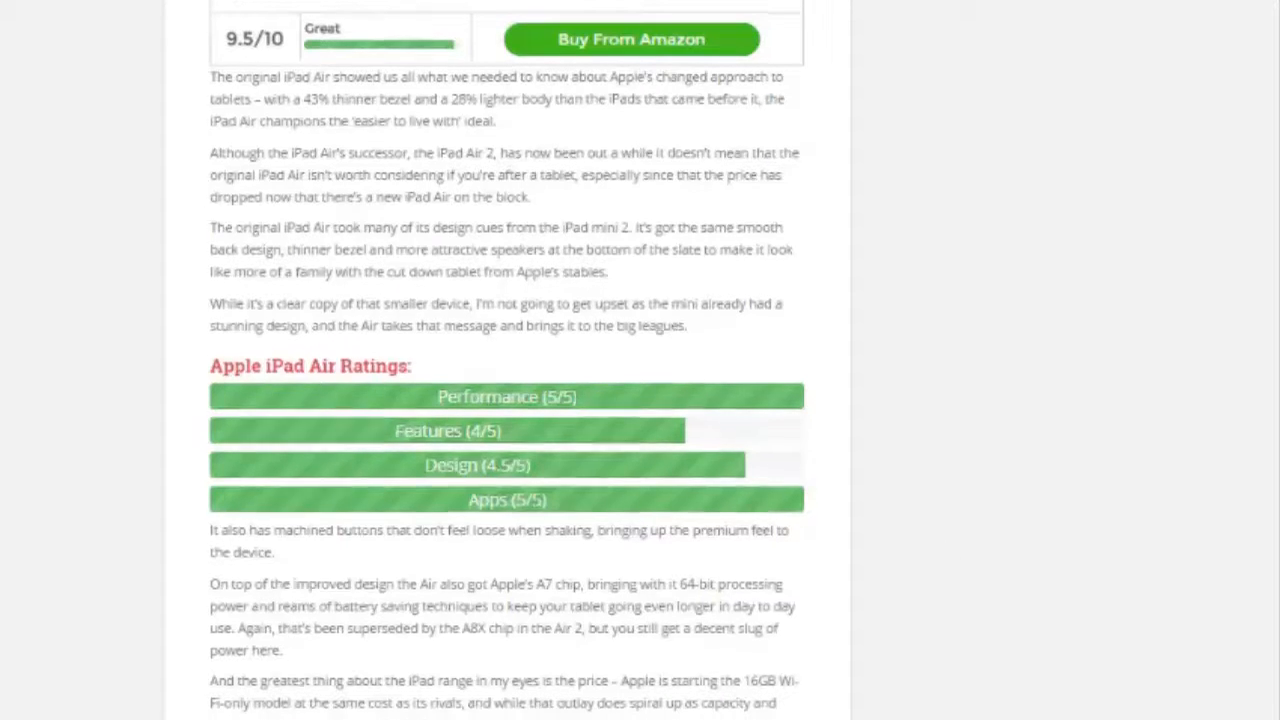
scroll("down", 3)
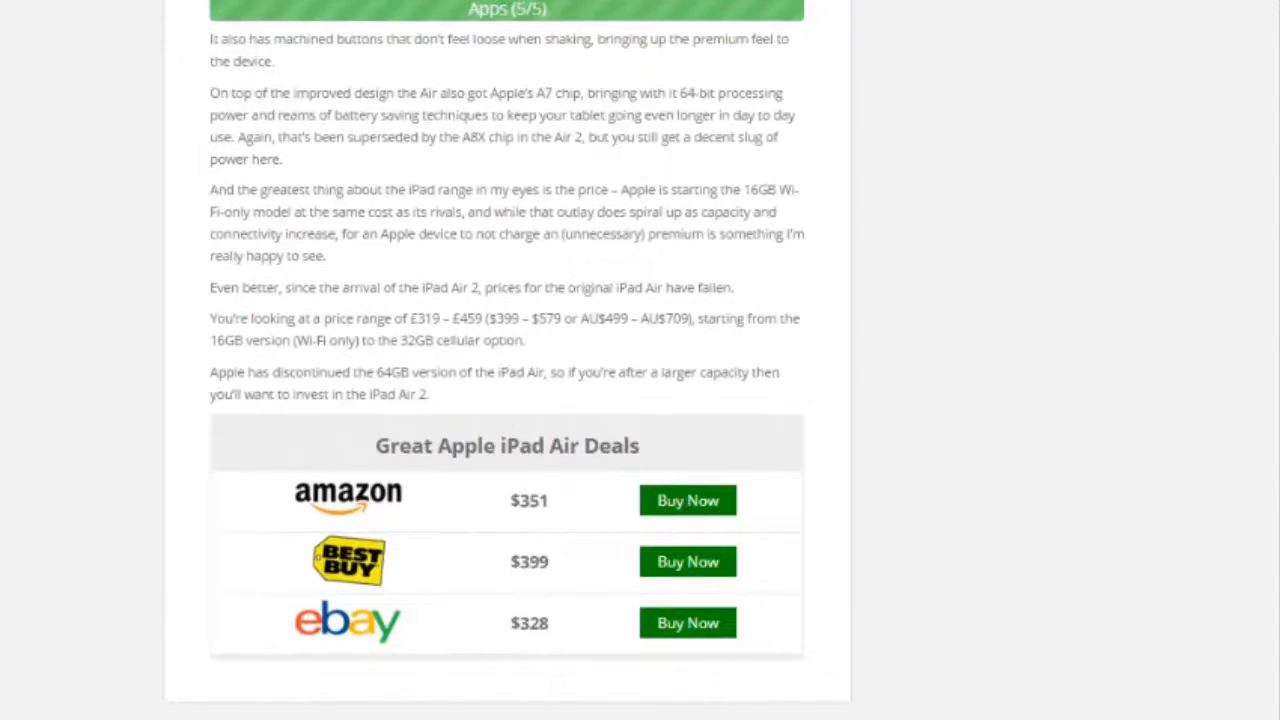
mouse_move(461, 528)
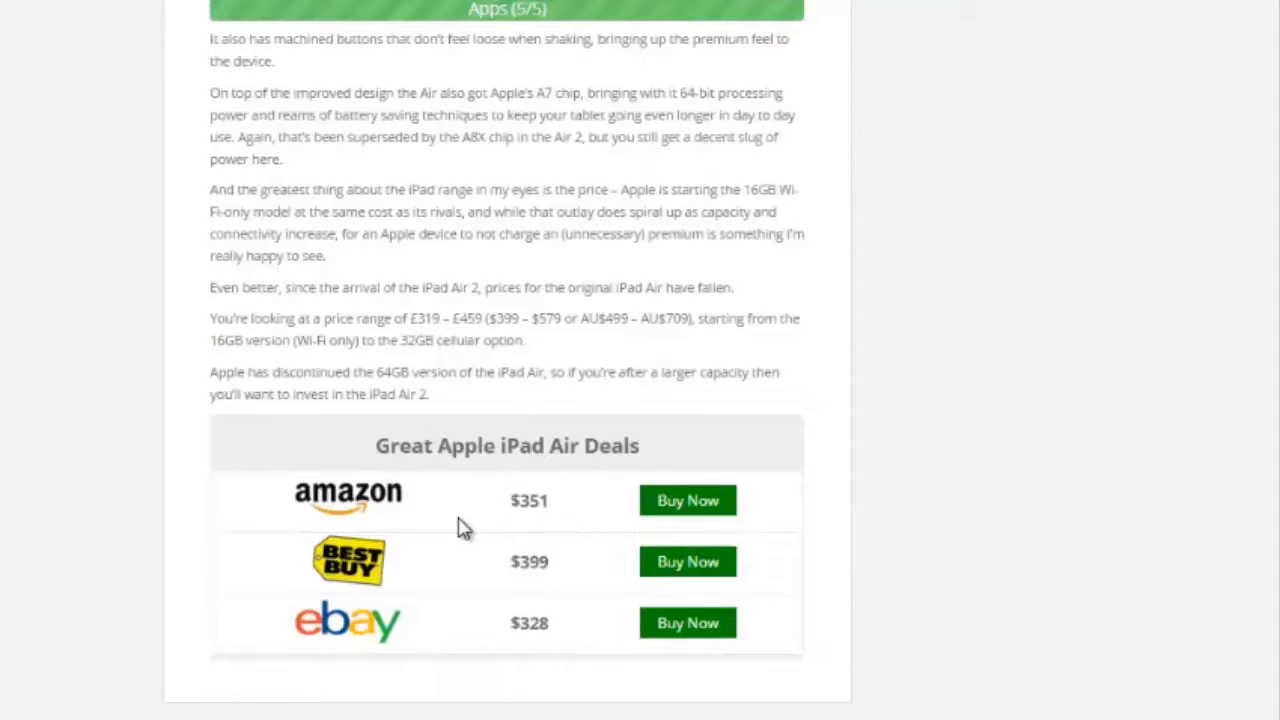
mouse_move(700, 336)
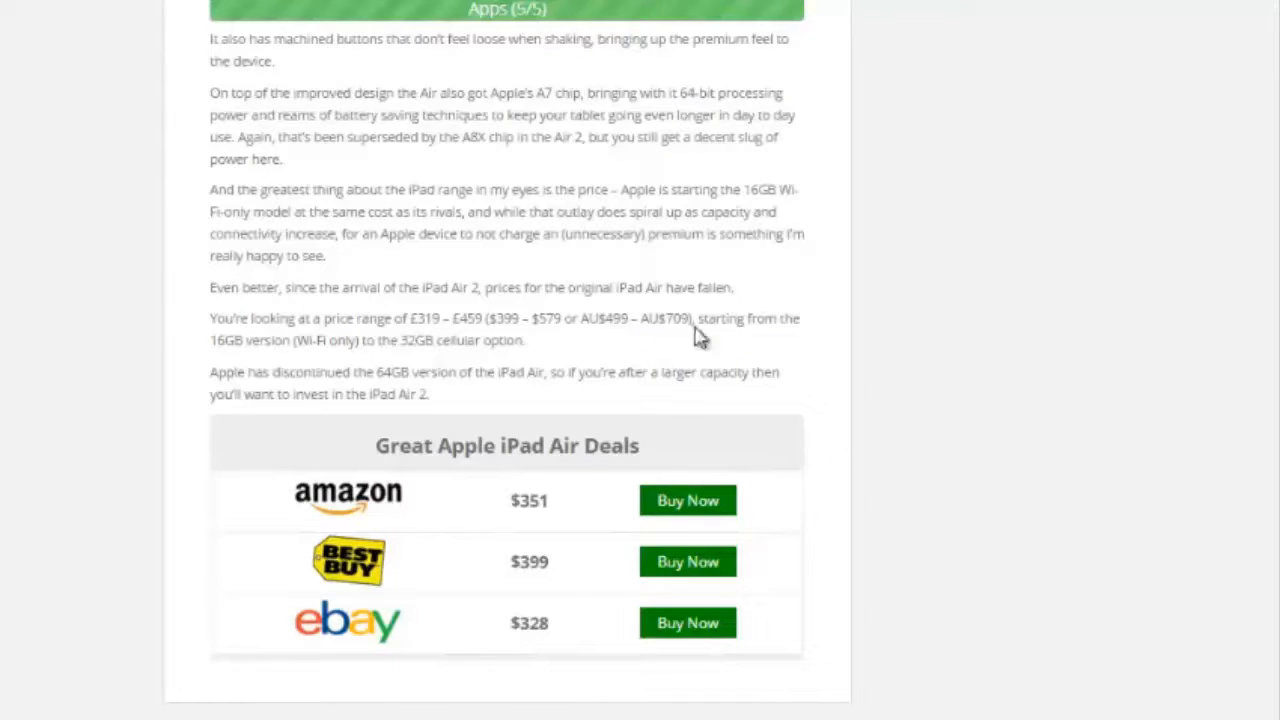
mouse_move(297, 432)
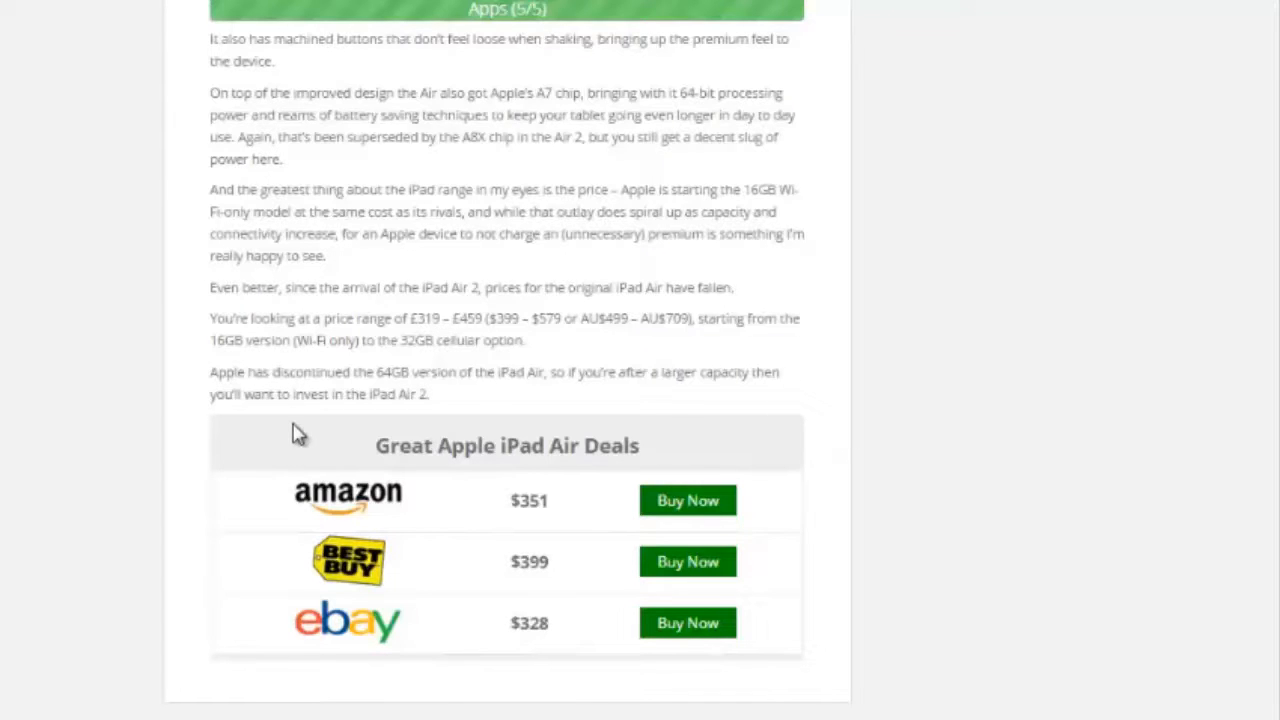
mouse_move(425, 530)
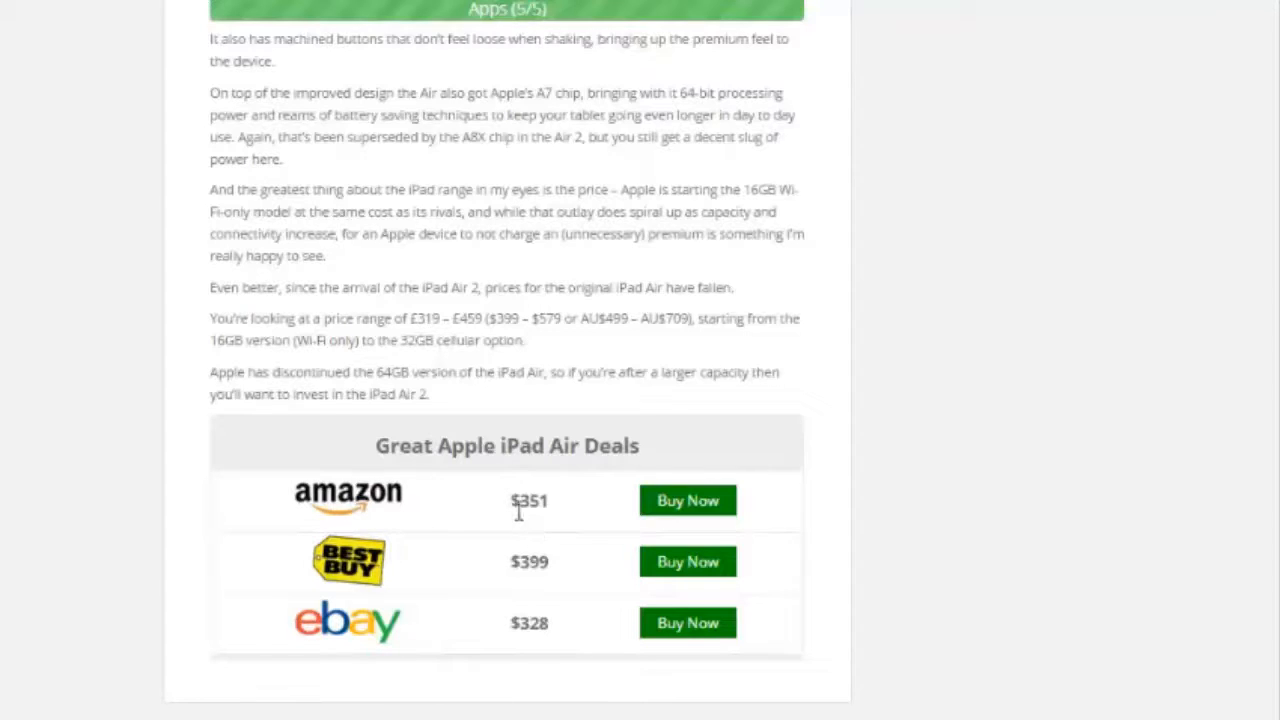
mouse_move(713, 511)
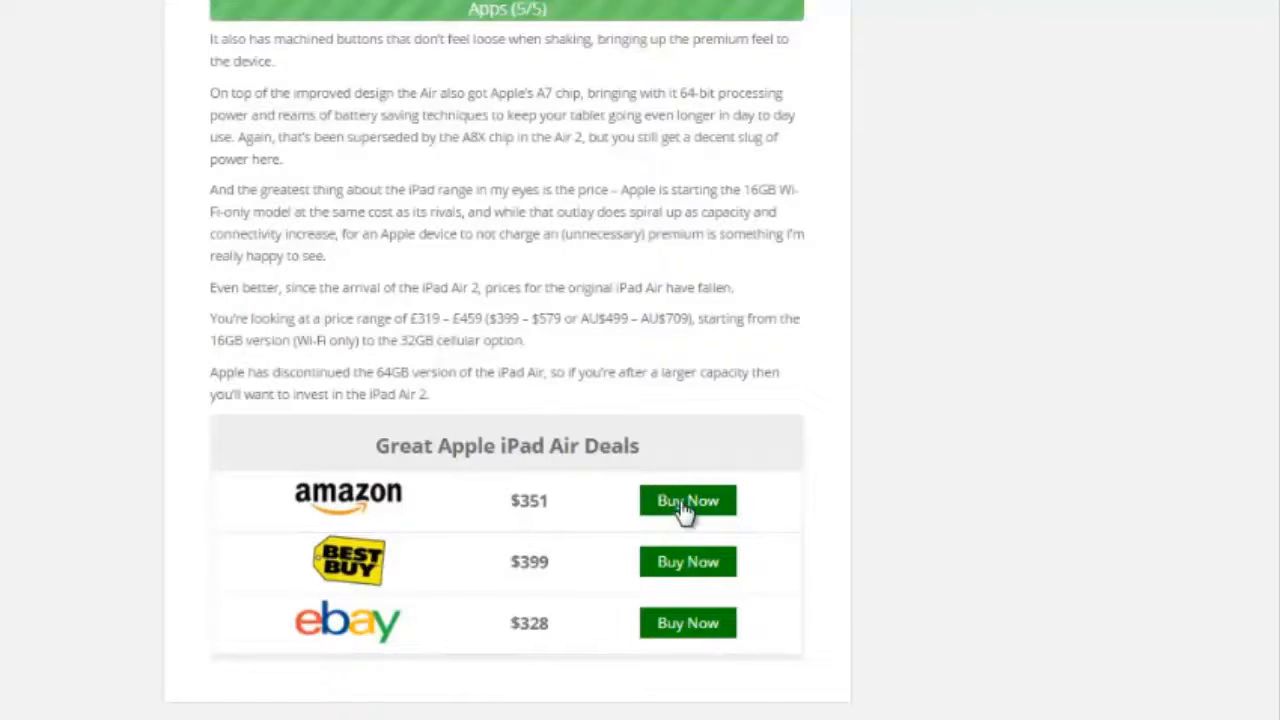
mouse_move(336, 579)
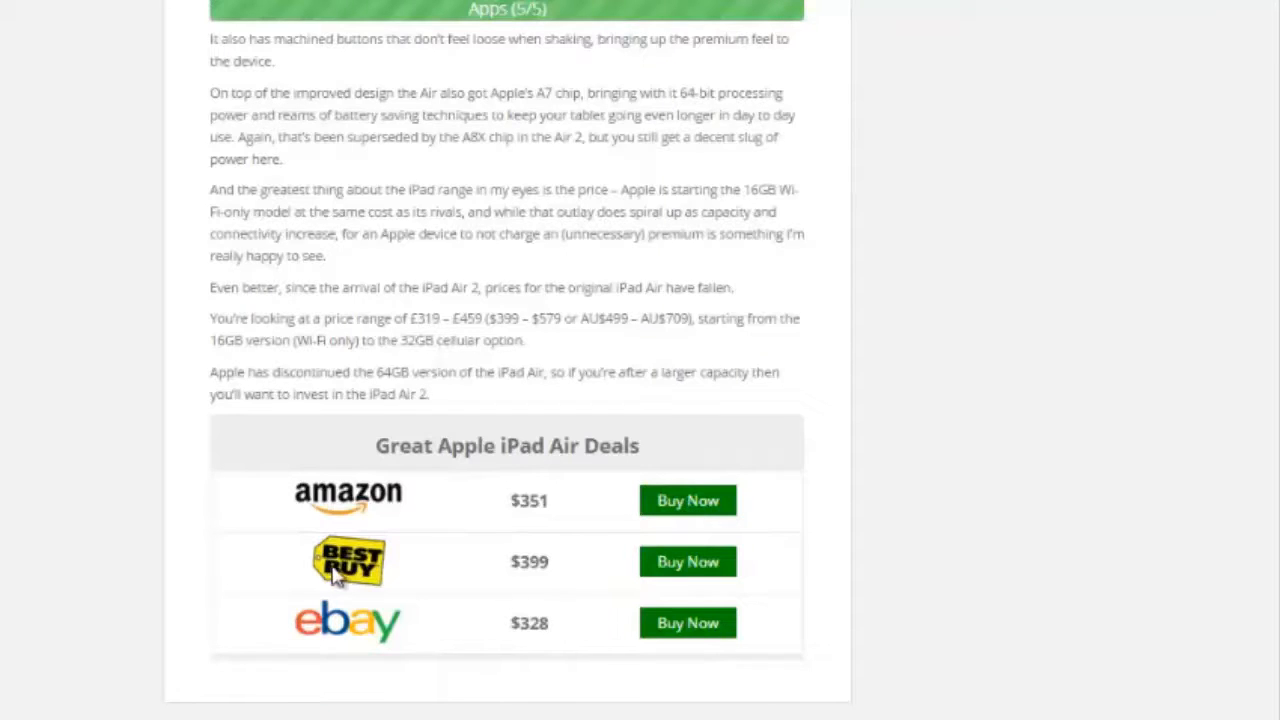
mouse_move(785, 505)
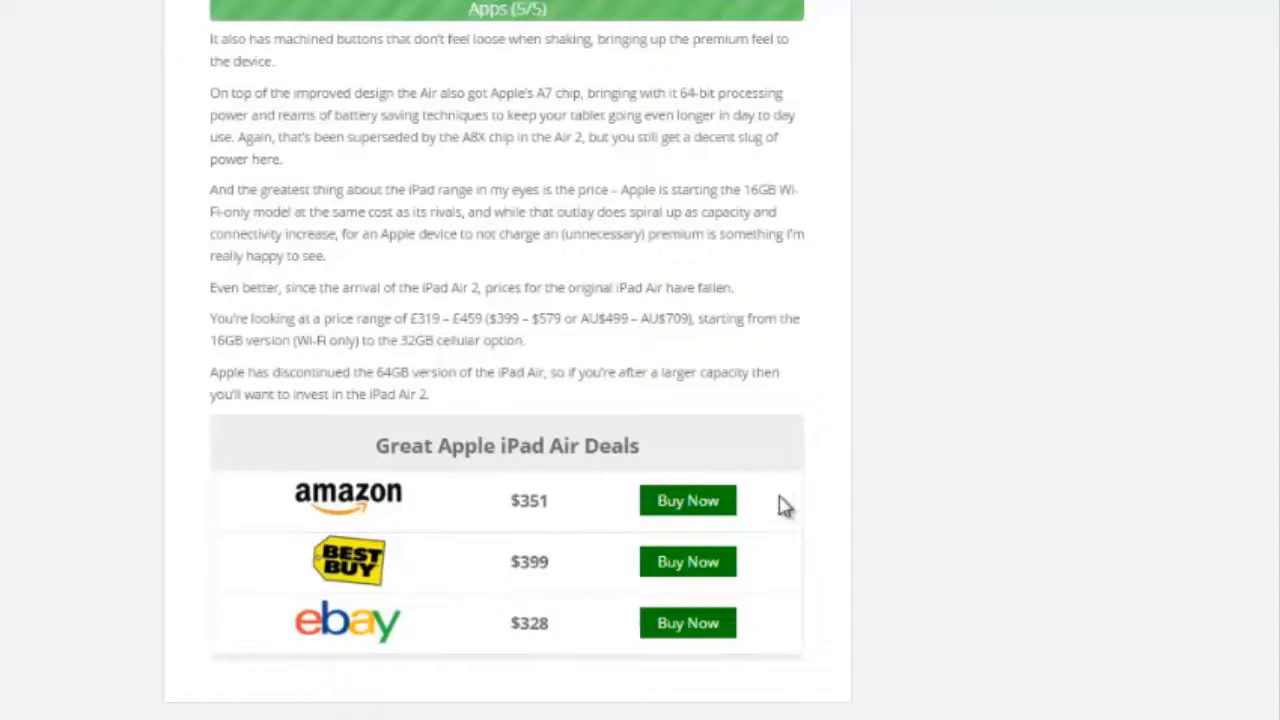
mouse_move(514, 645)
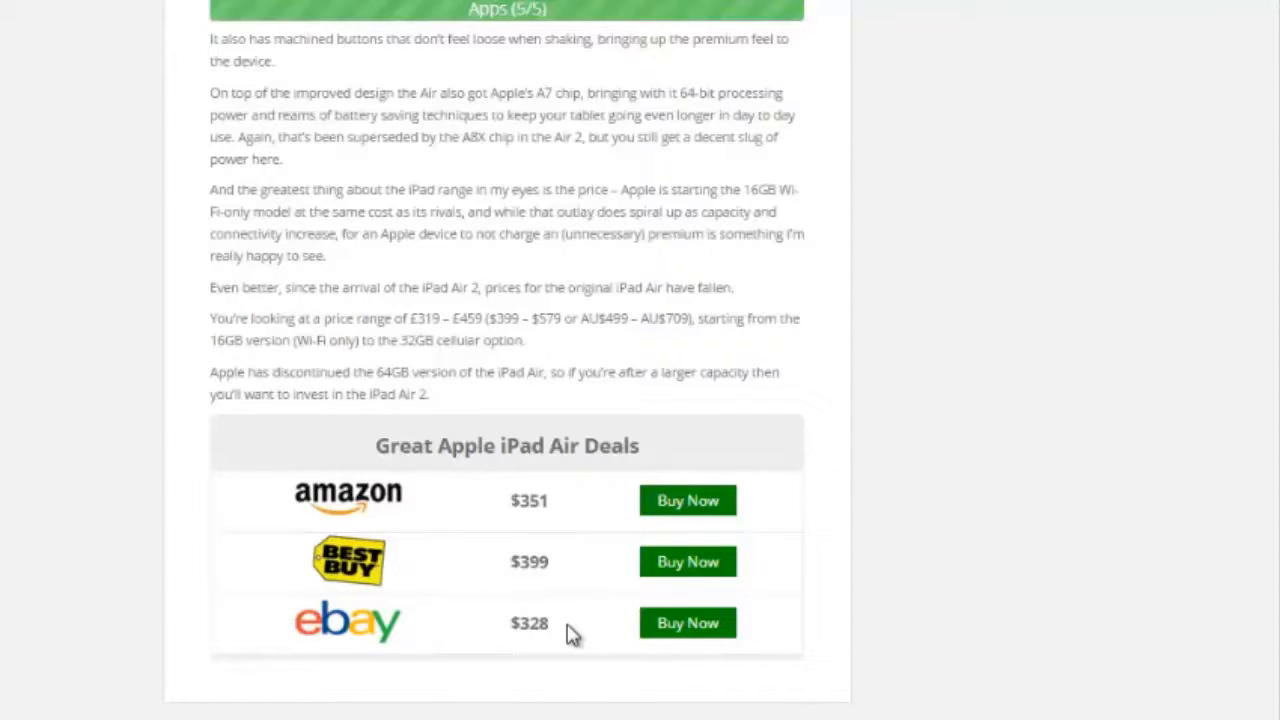
mouse_move(537, 495)
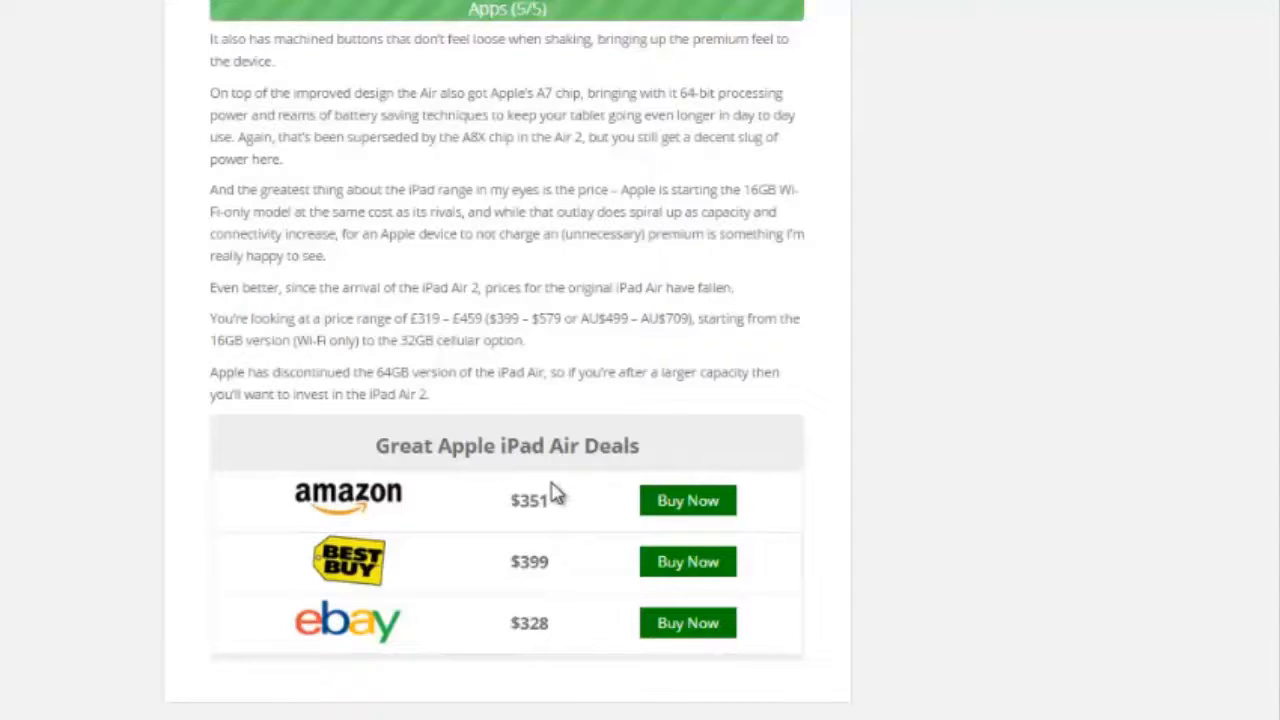
mouse_move(690, 625)
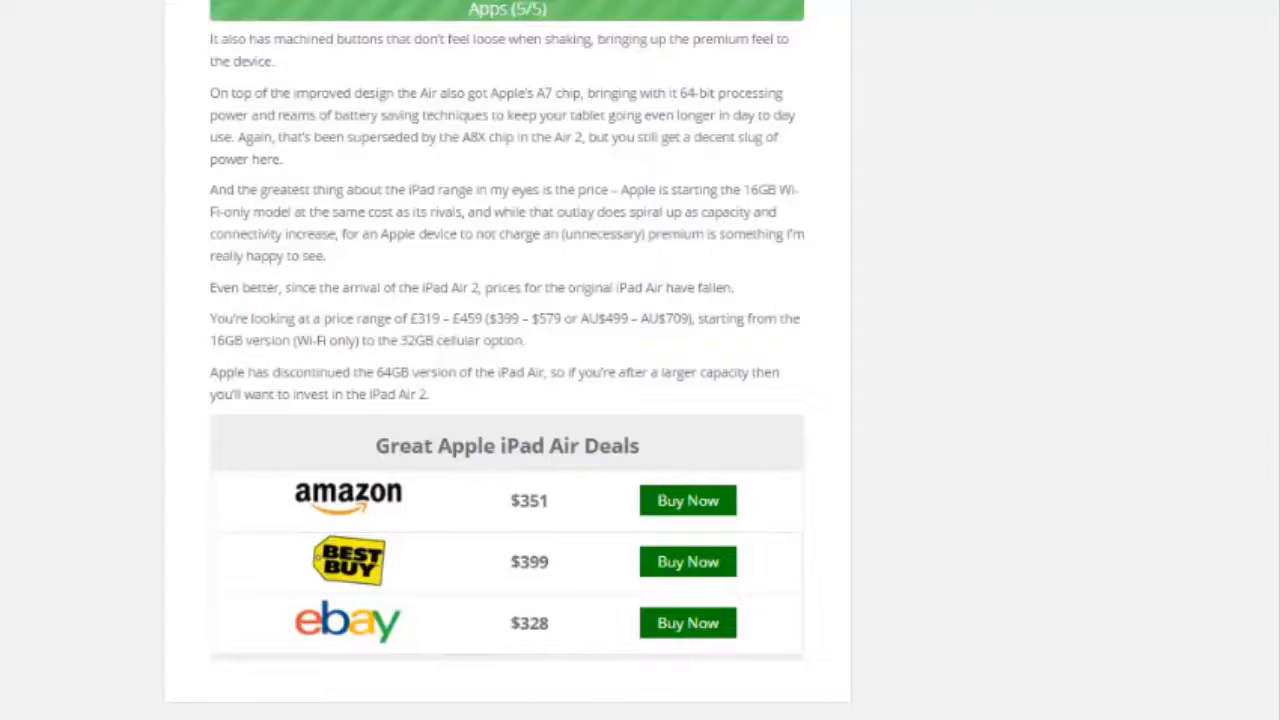
scroll("up", 3)
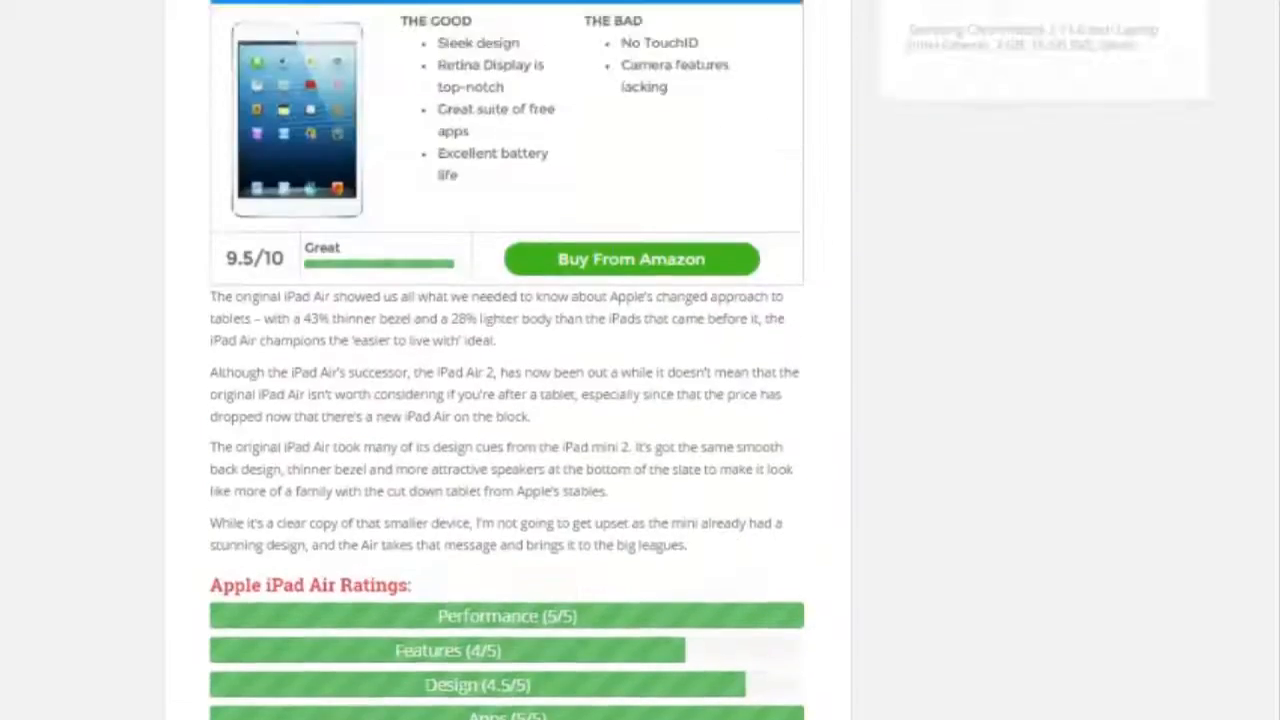
scroll("down", 3)
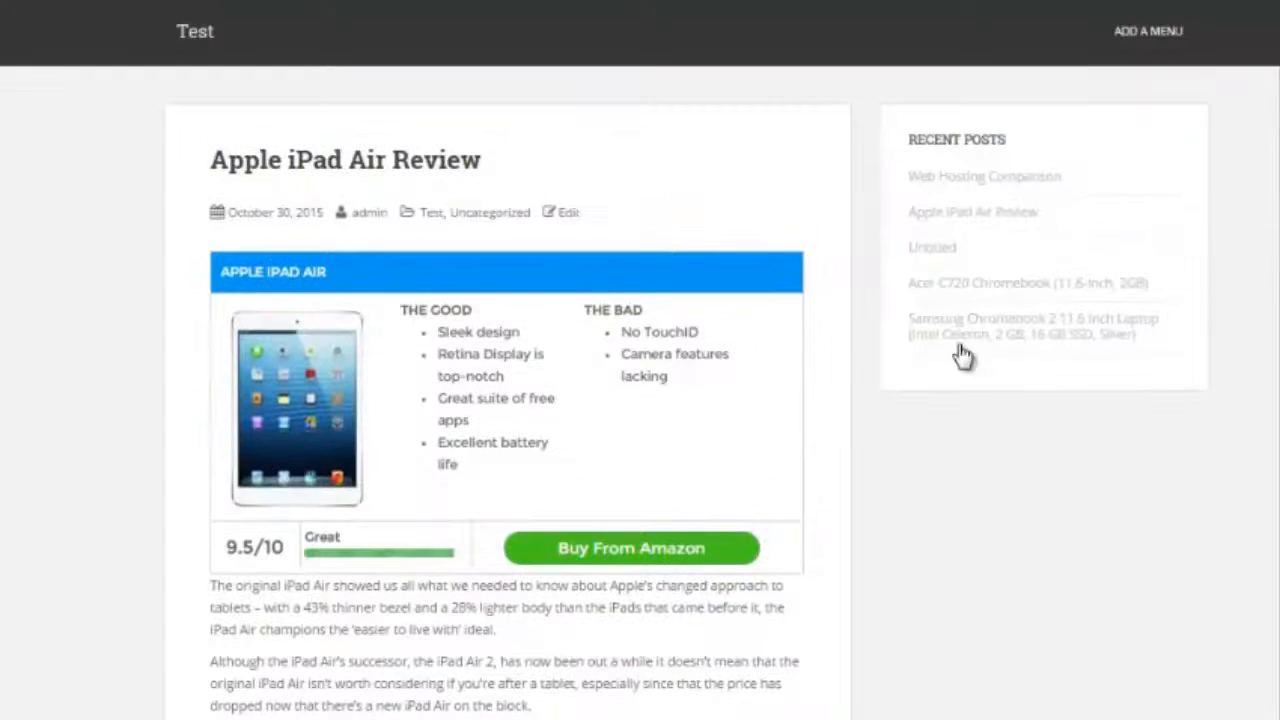
mouse_move(385, 398)
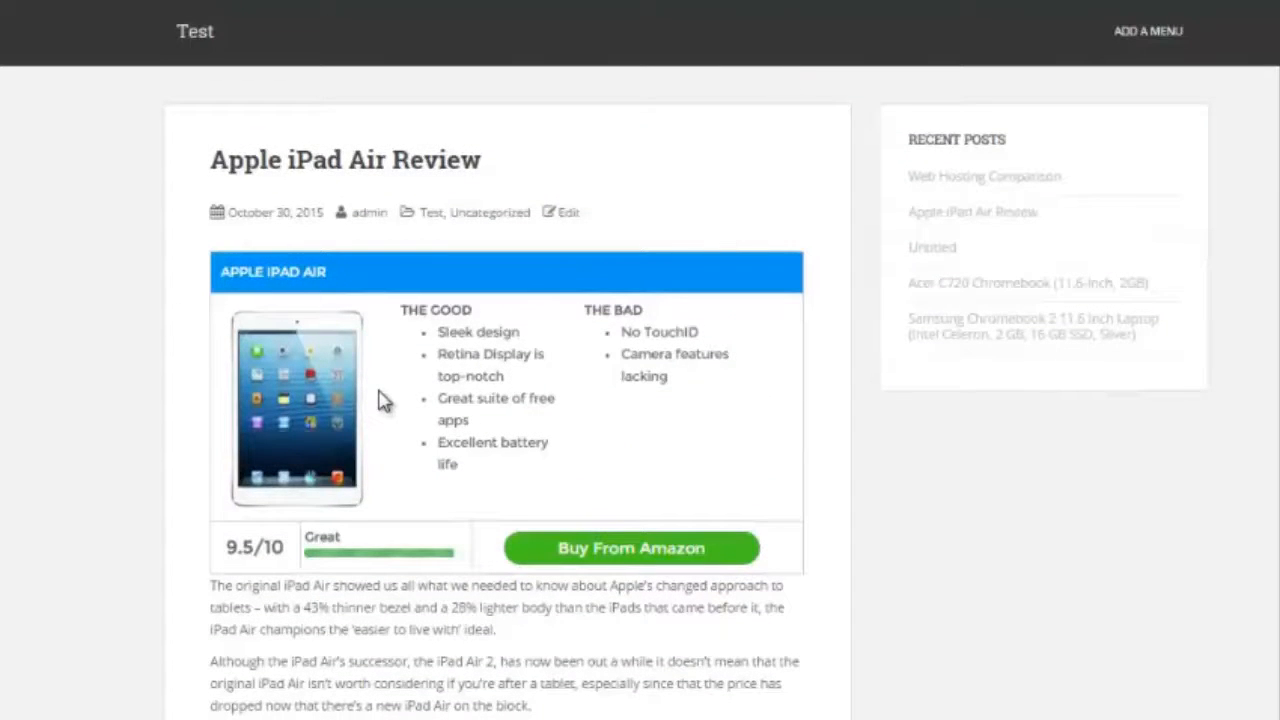
mouse_move(508, 274)
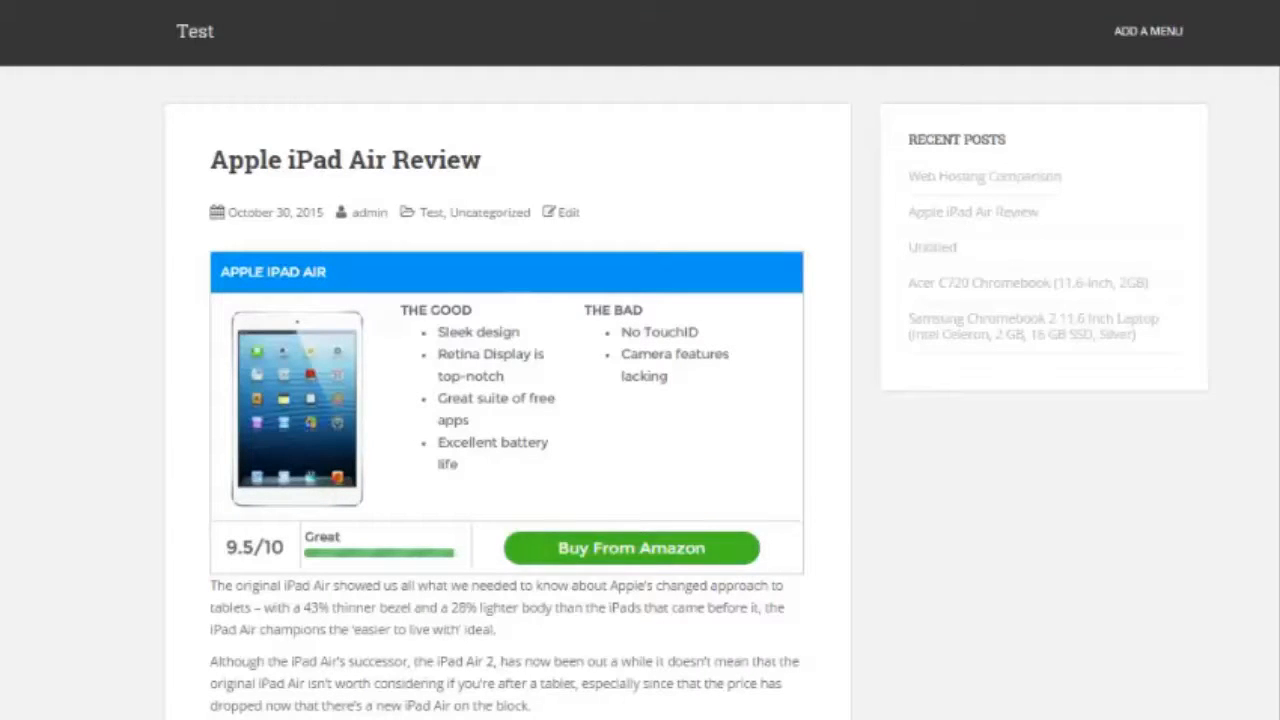
Open the Apple iPad Air Review post in the editor via its Edit link.
left_click(559, 211)
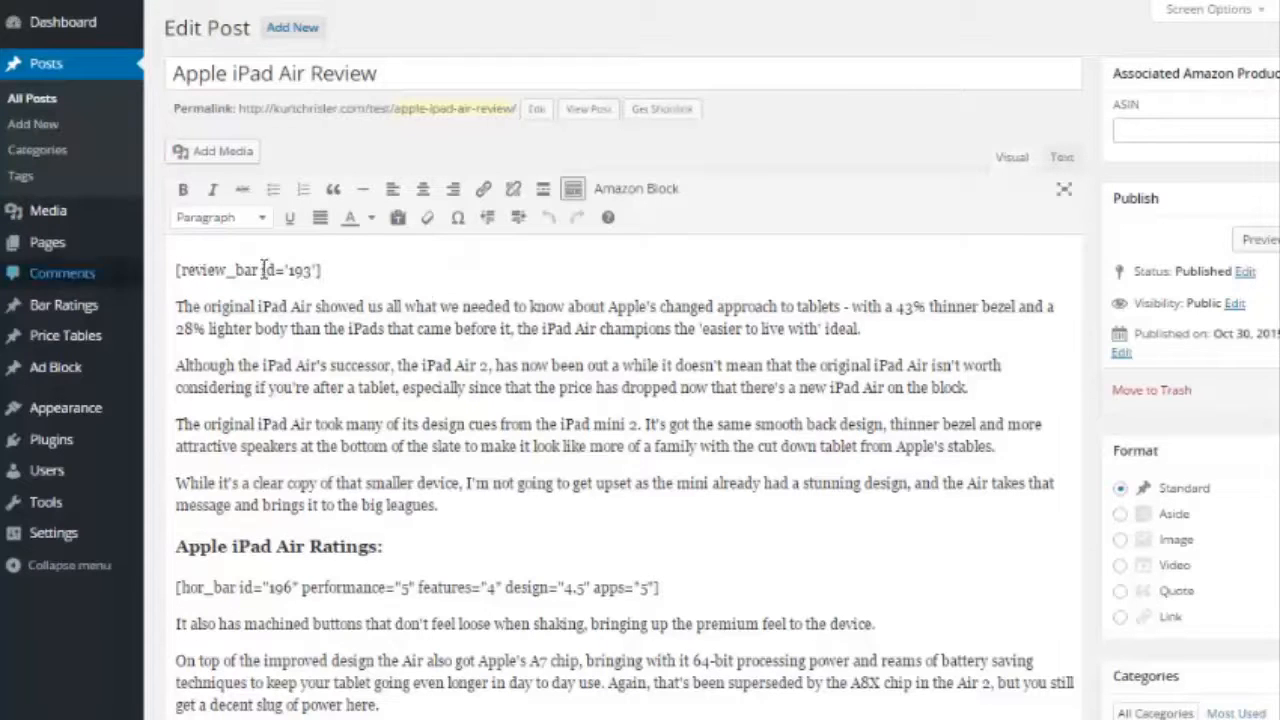
scroll("down", 3)
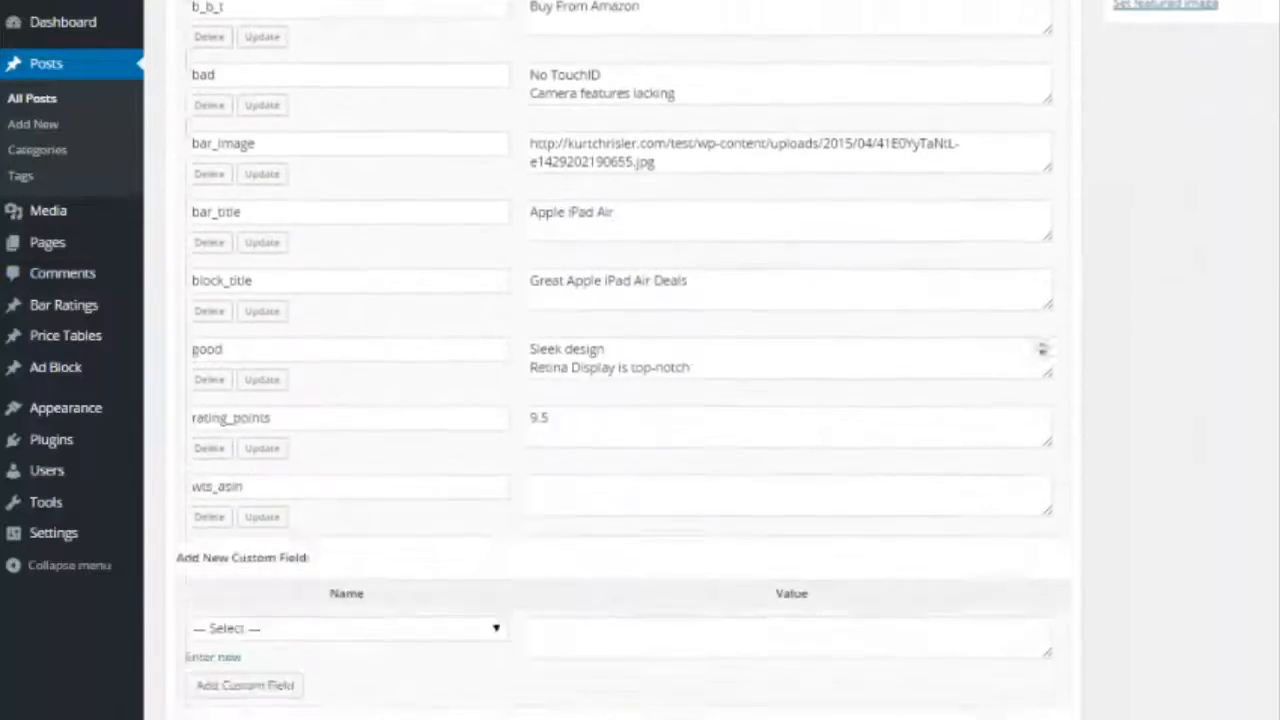
scroll("down", 3)
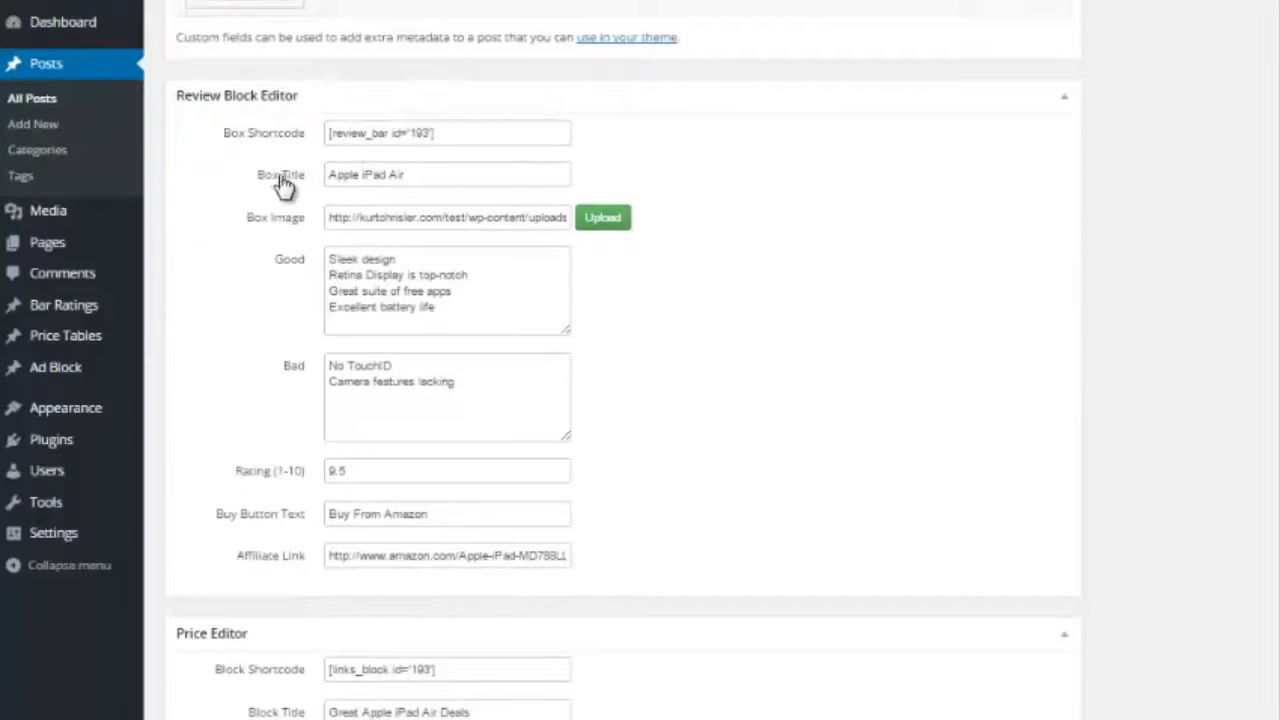
mouse_move(298, 272)
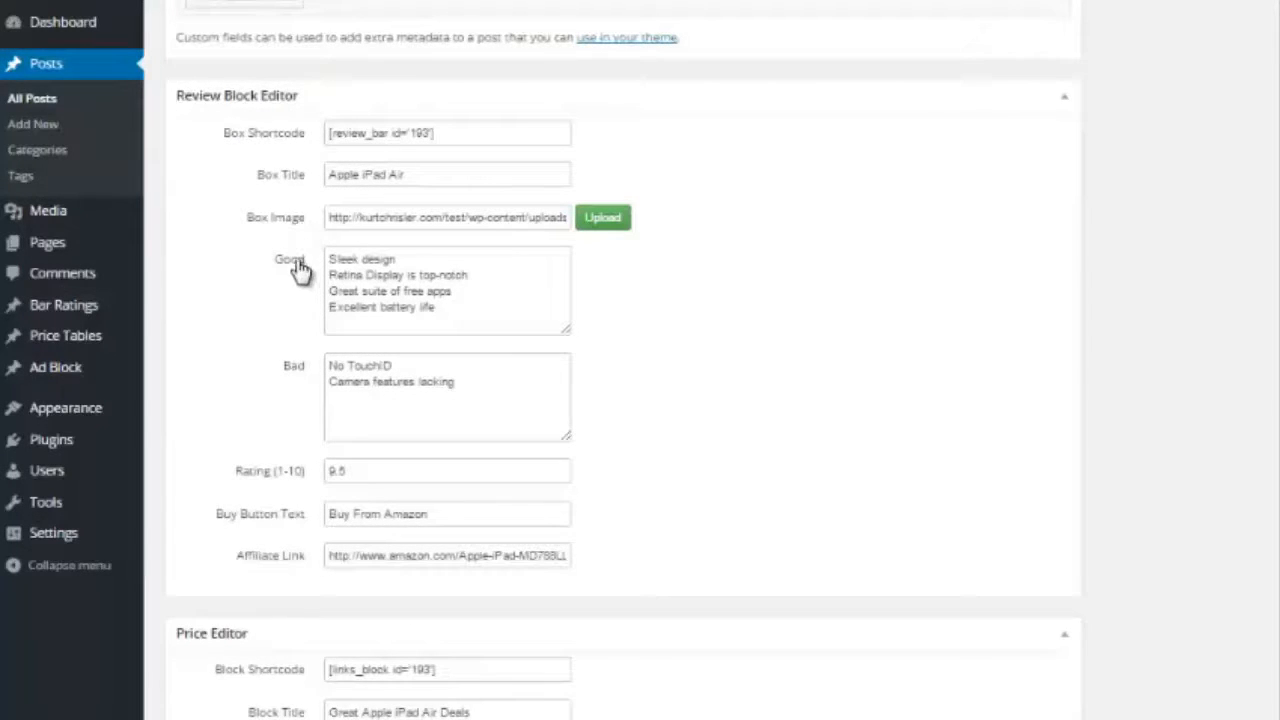
mouse_move(333, 524)
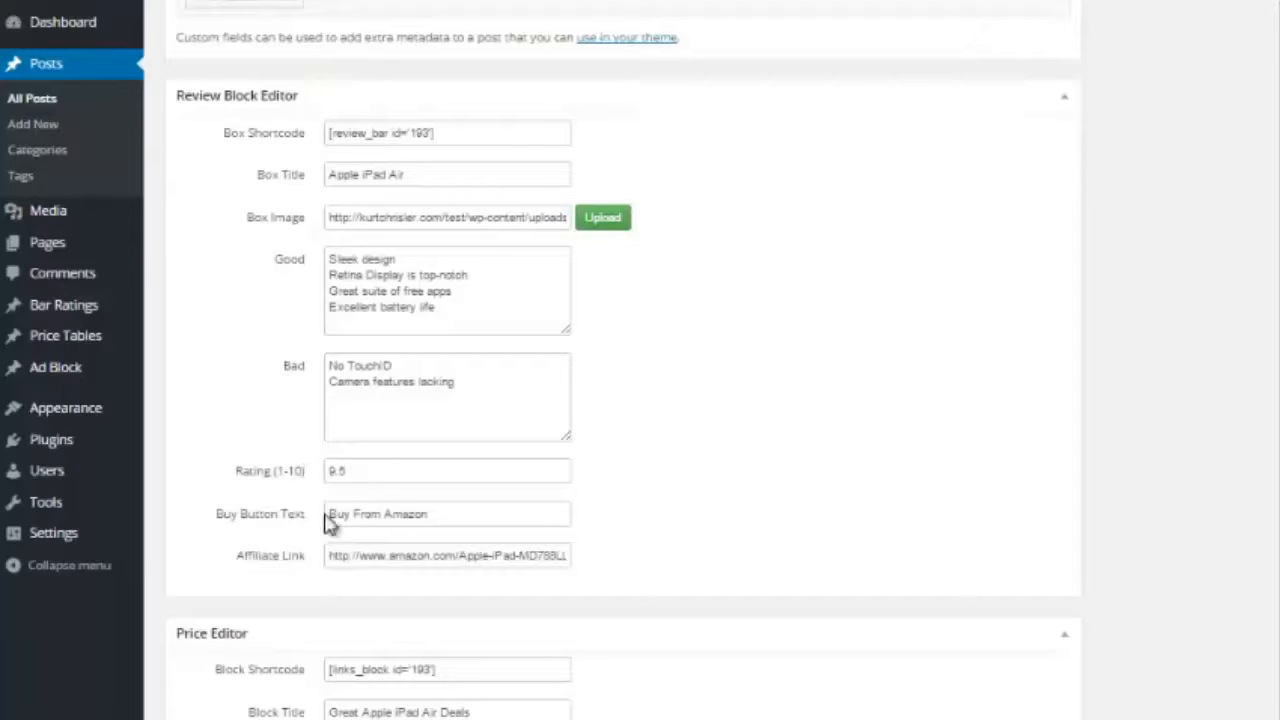
mouse_move(287, 529)
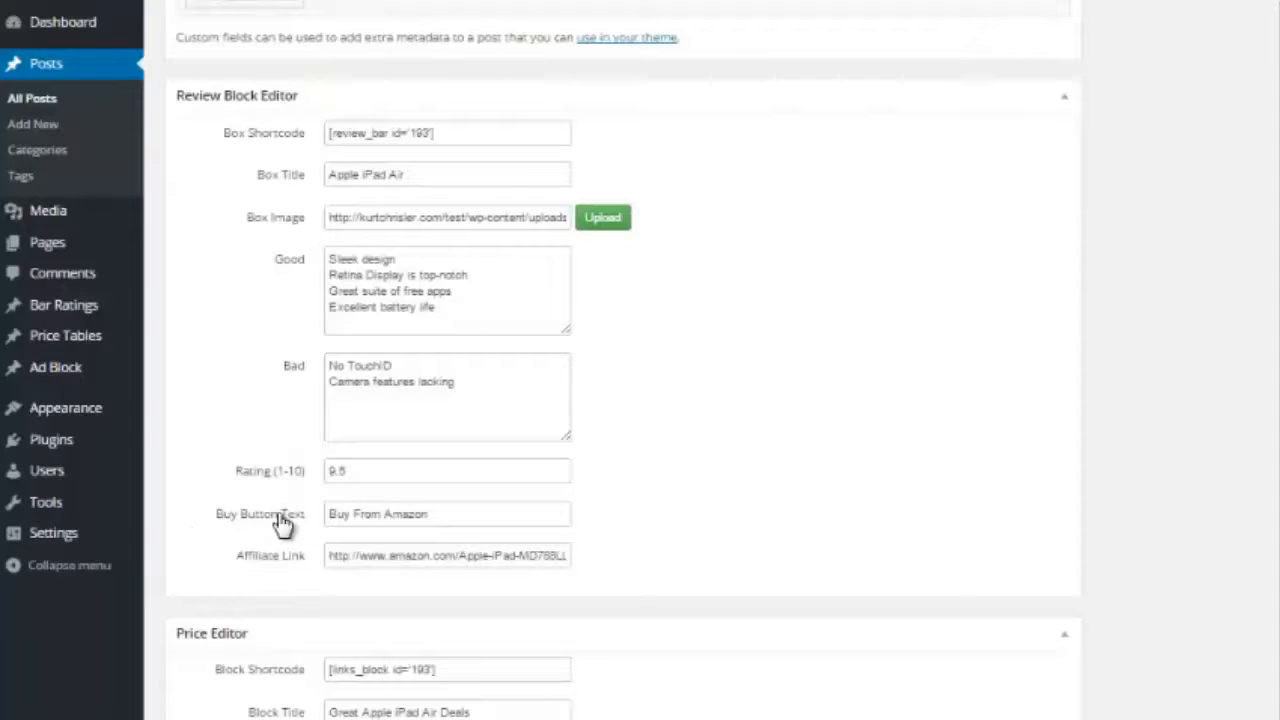
mouse_move(401, 500)
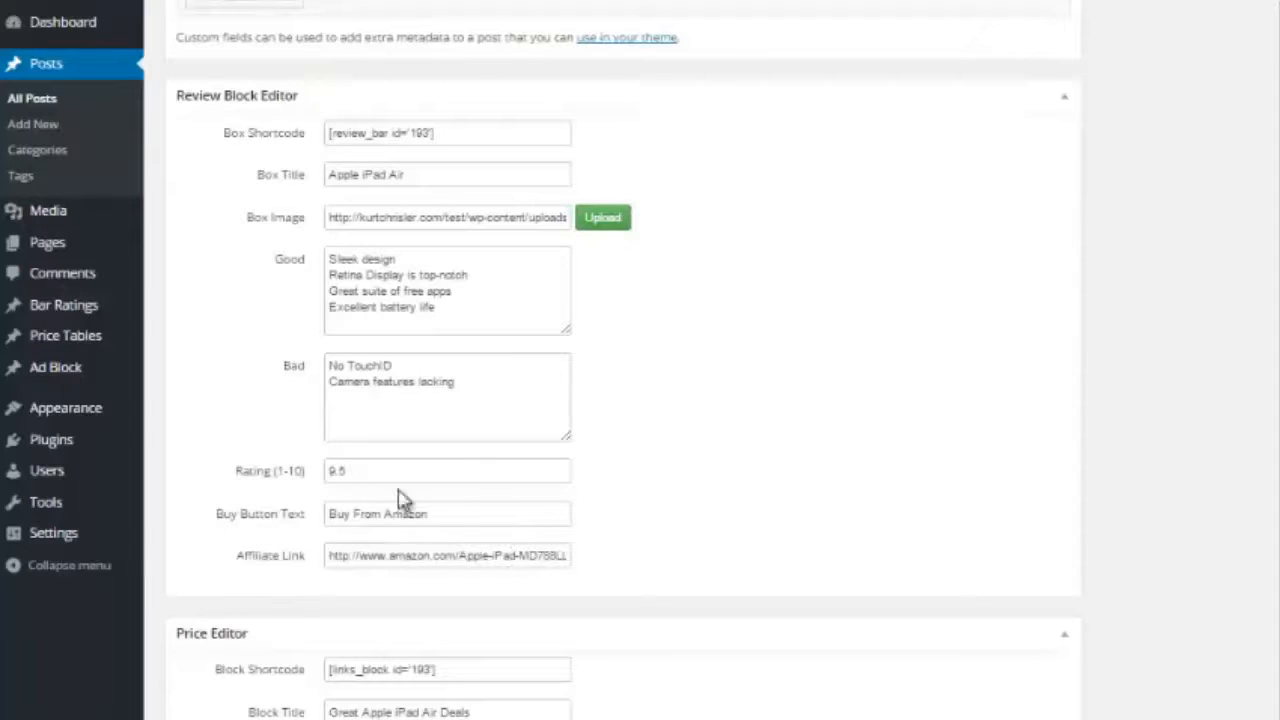
triple_click(446, 132)
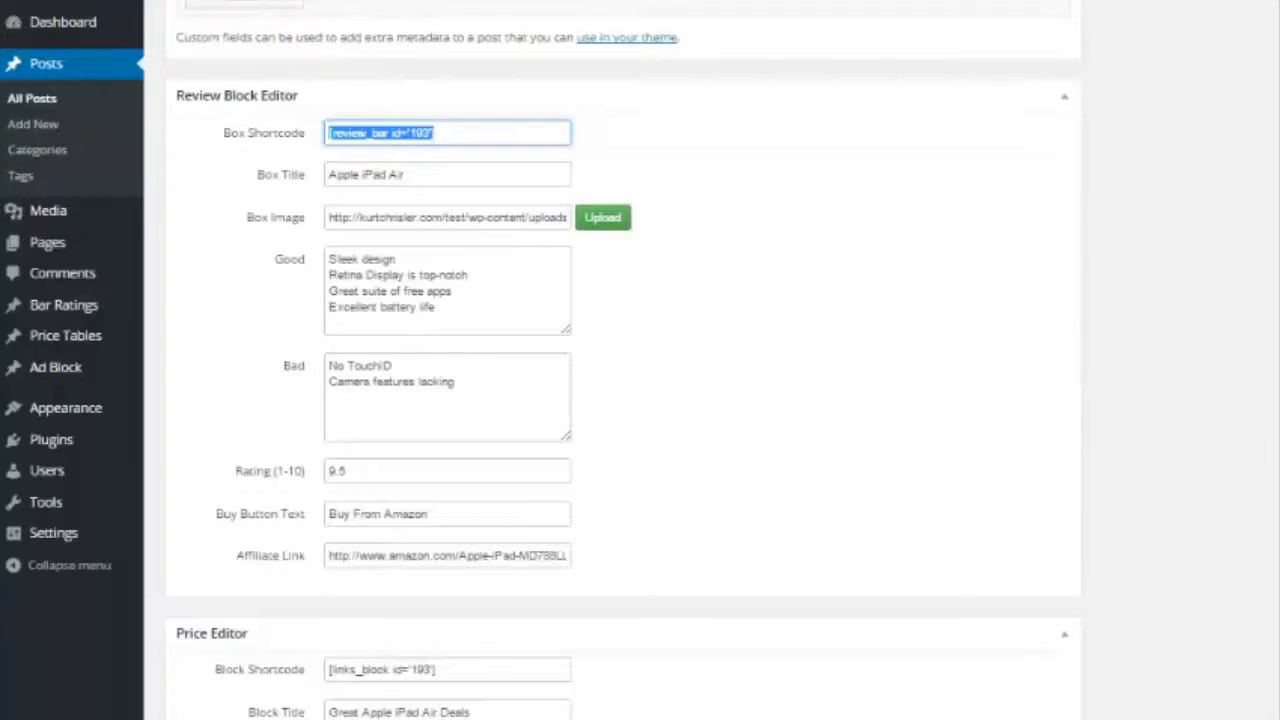
scroll("down", 3)
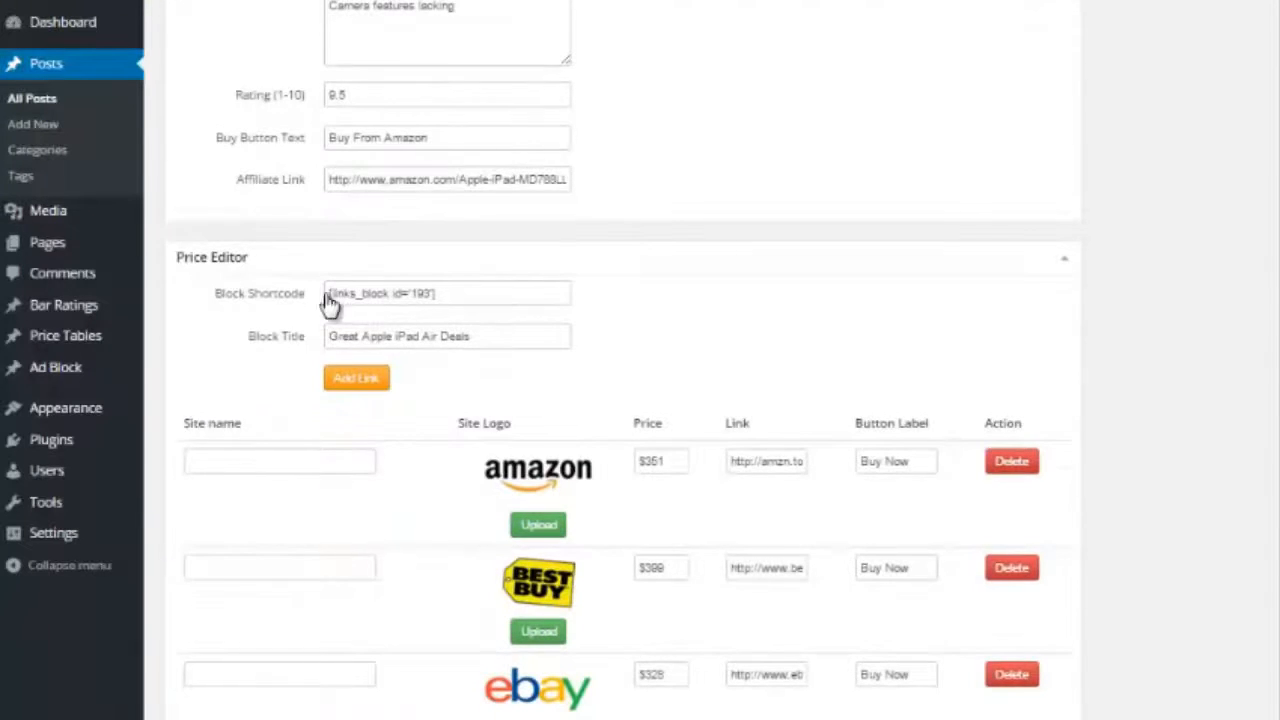
mouse_move(366, 390)
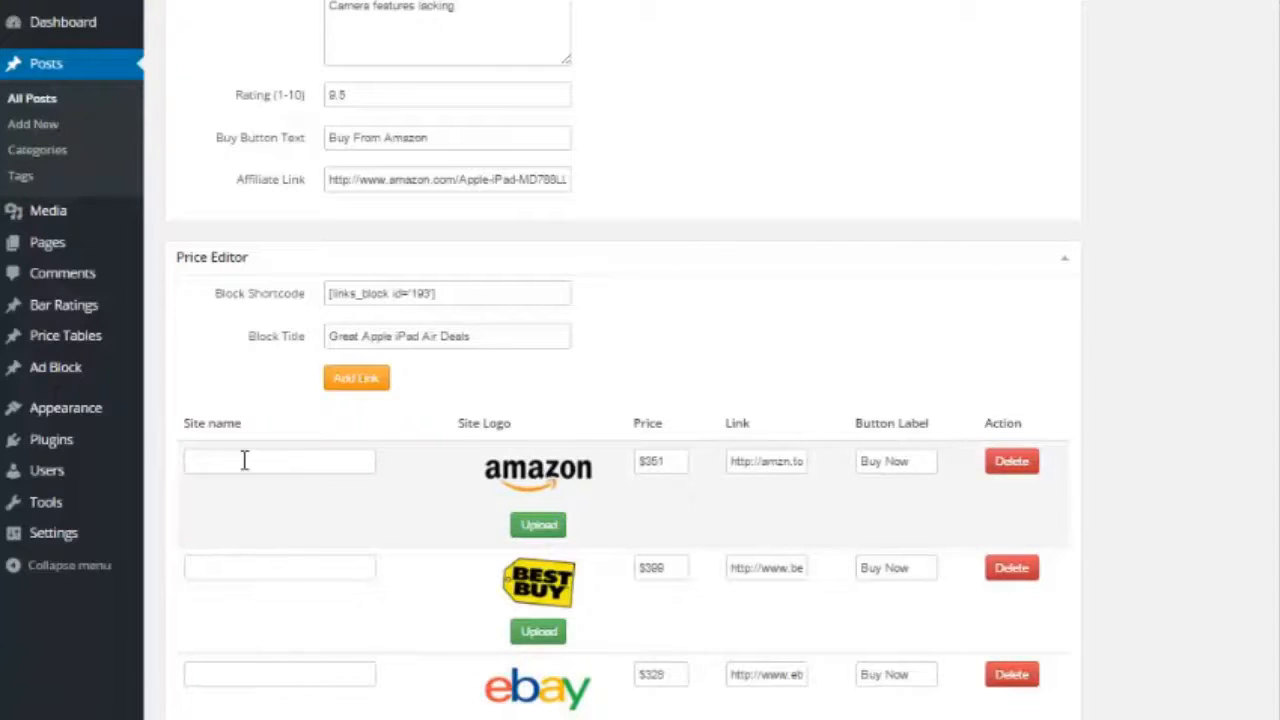
left_click(279, 462)
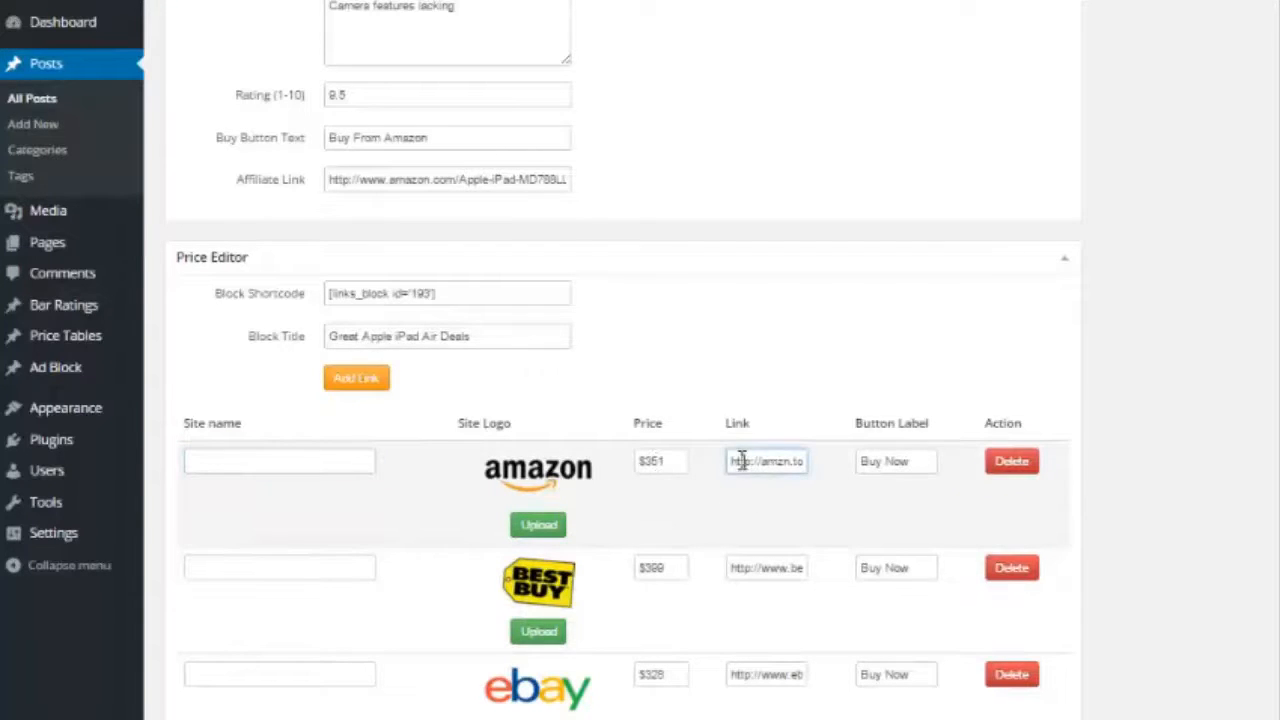
mouse_move(865, 438)
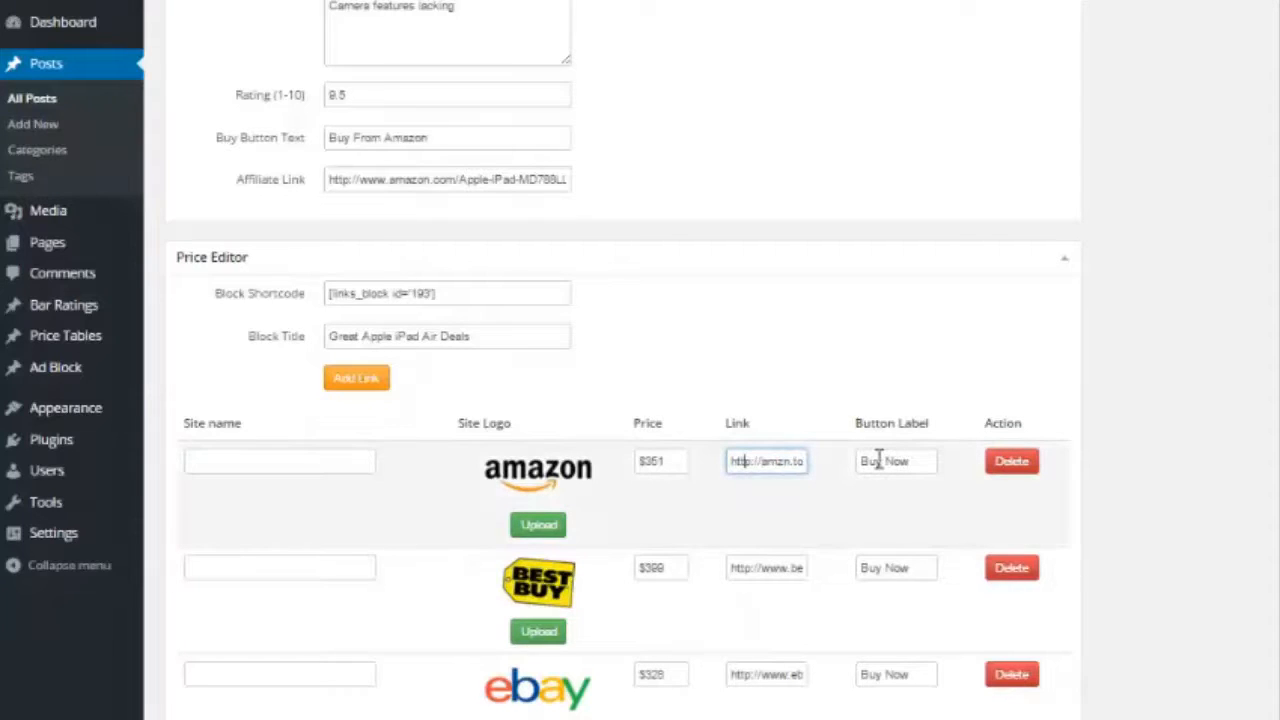
triple_click(447, 293)
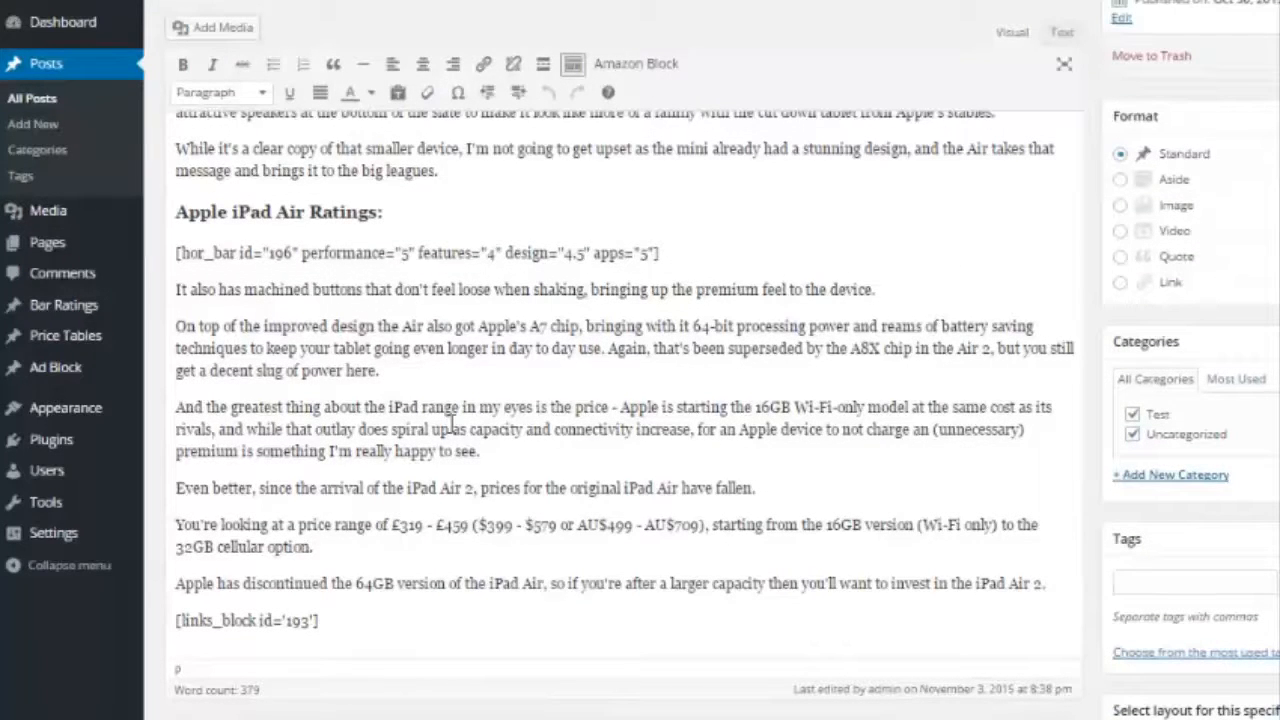
mouse_move(64, 305)
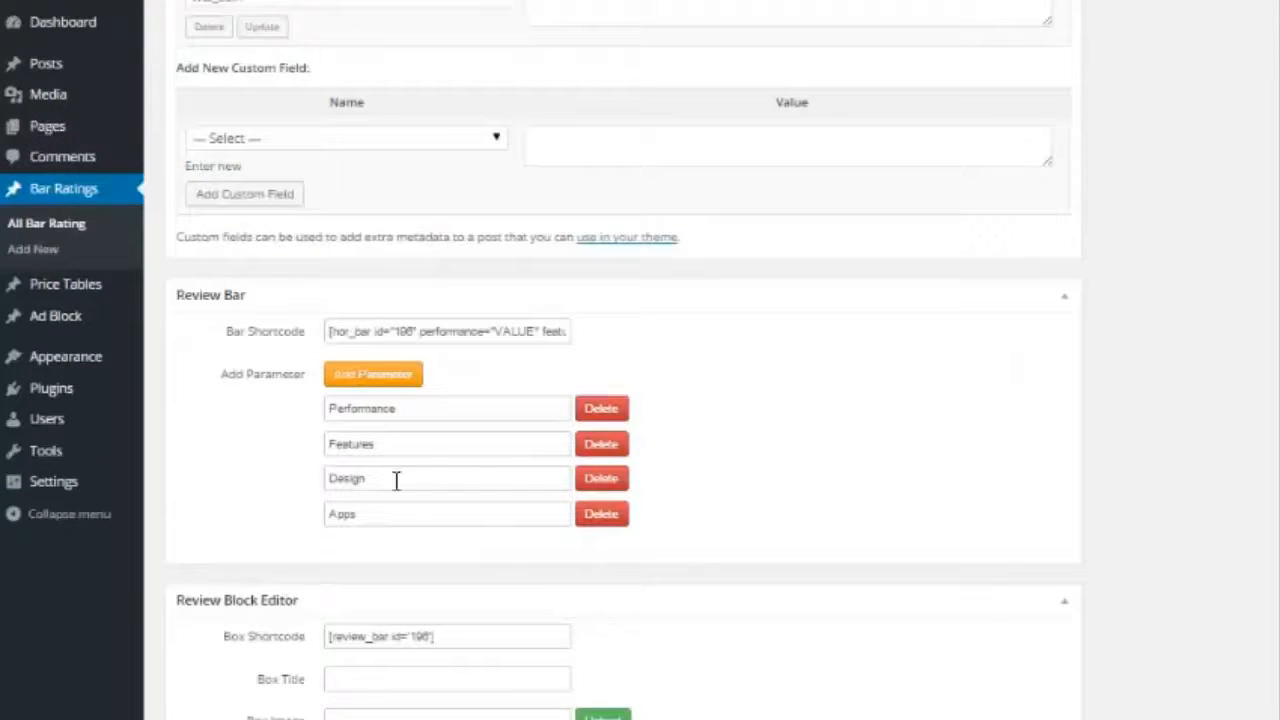
left_click(373, 374)
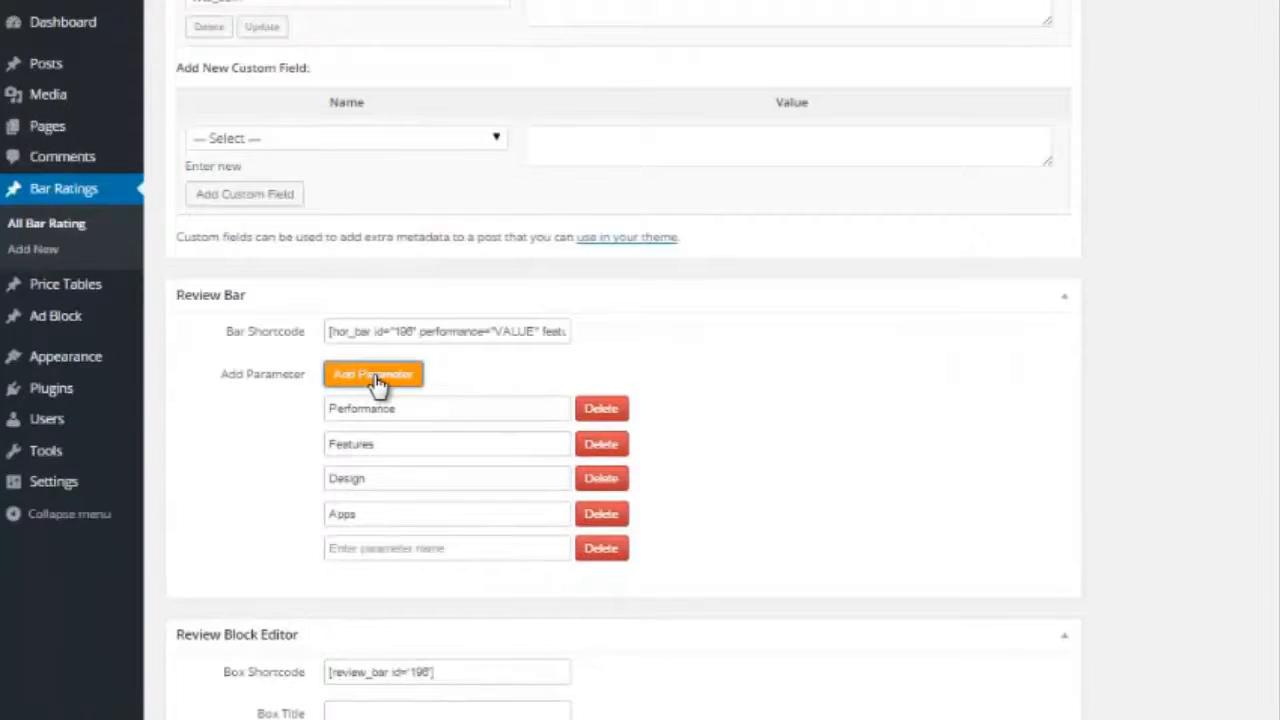
left_click(601, 548)
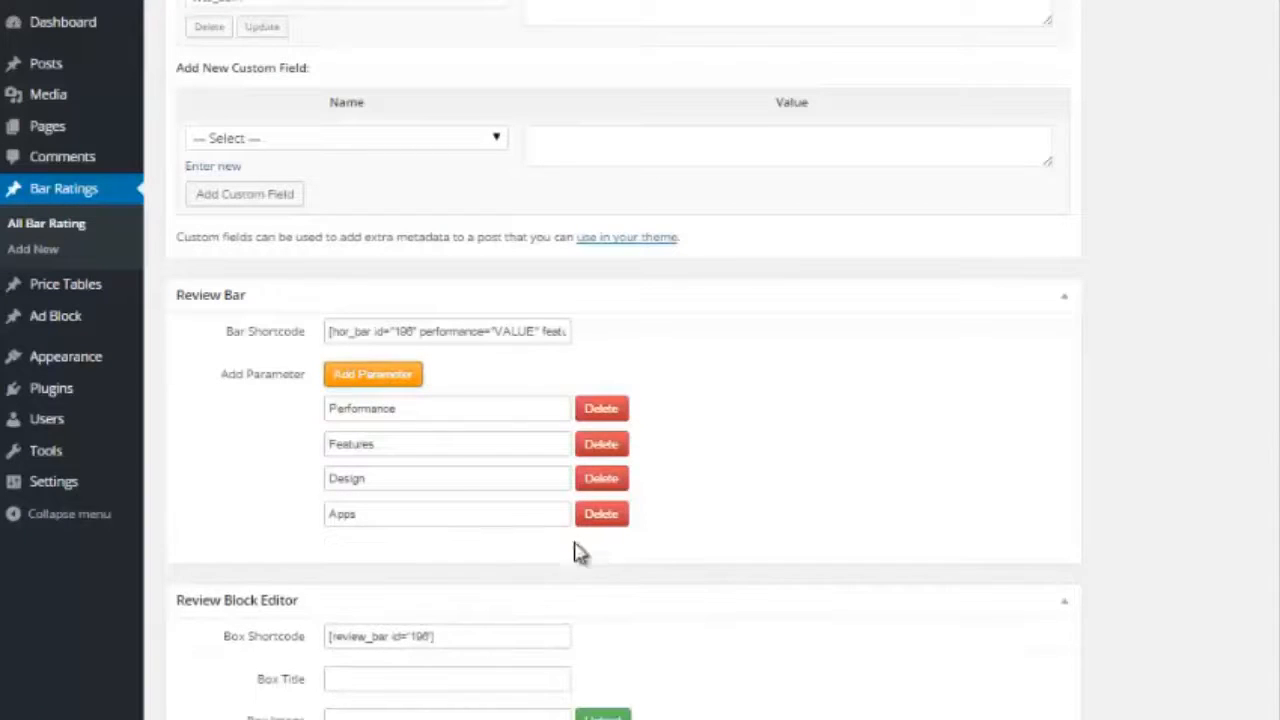
mouse_move(383, 505)
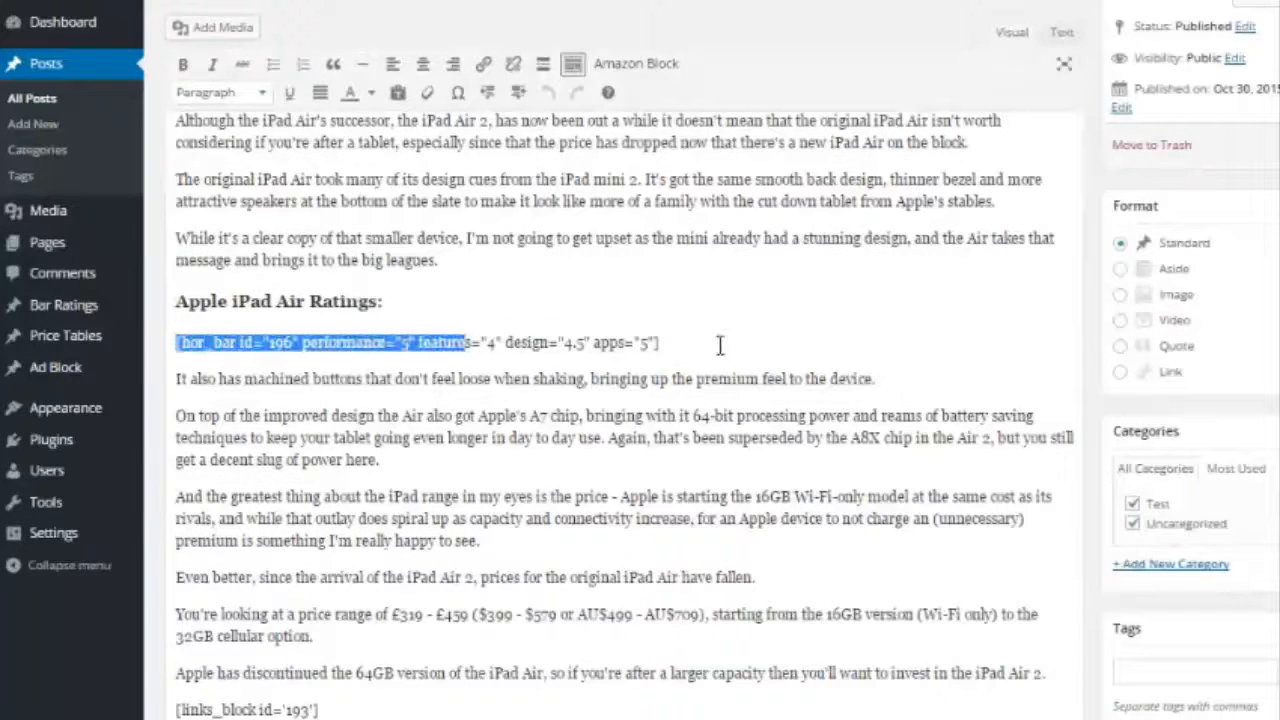
left_click(402, 342)
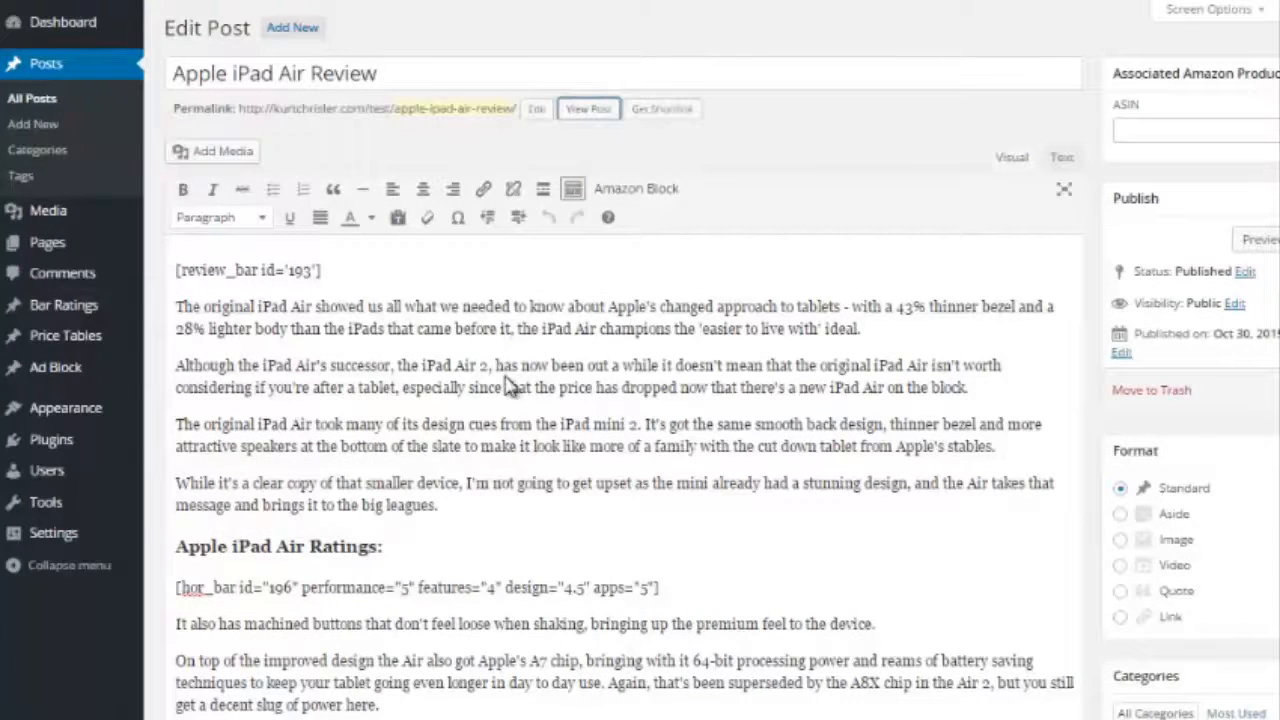
View the published iPad Air review, scrolling through its rating bars and deals table.
left_click(588, 109)
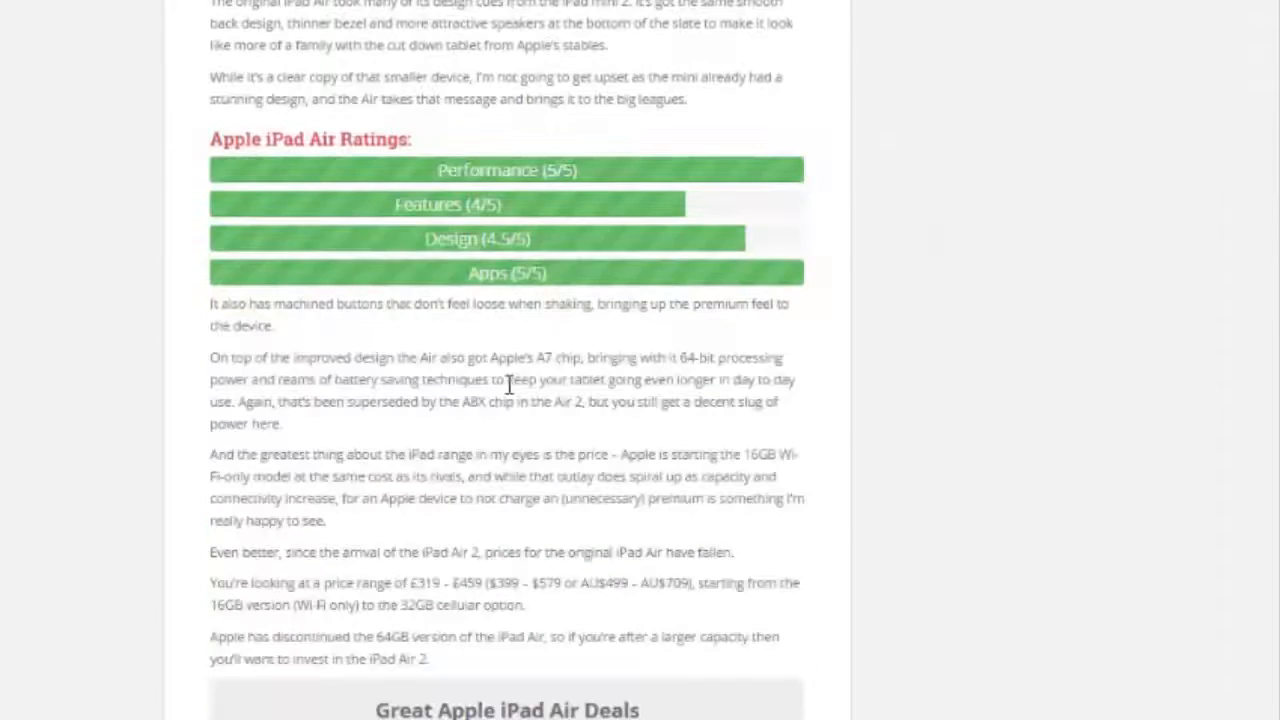
scroll("down", 3)
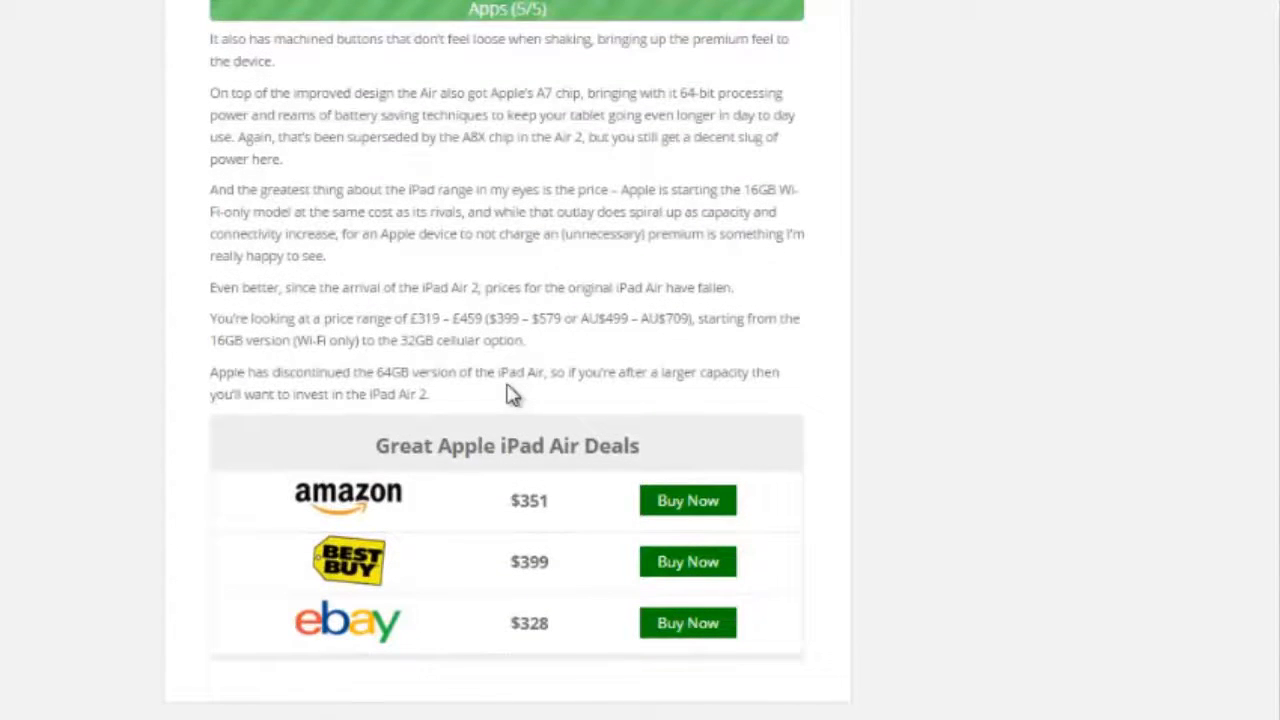
scroll("up", 3)
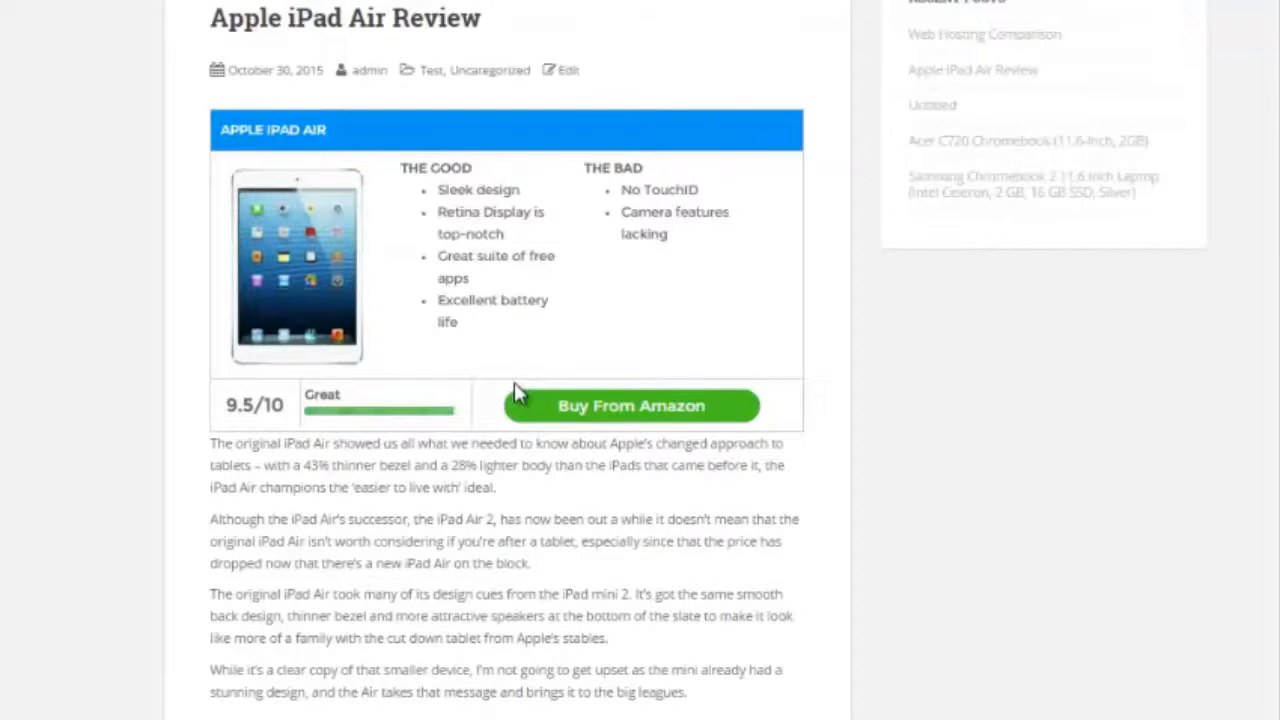
mouse_move(383, 22)
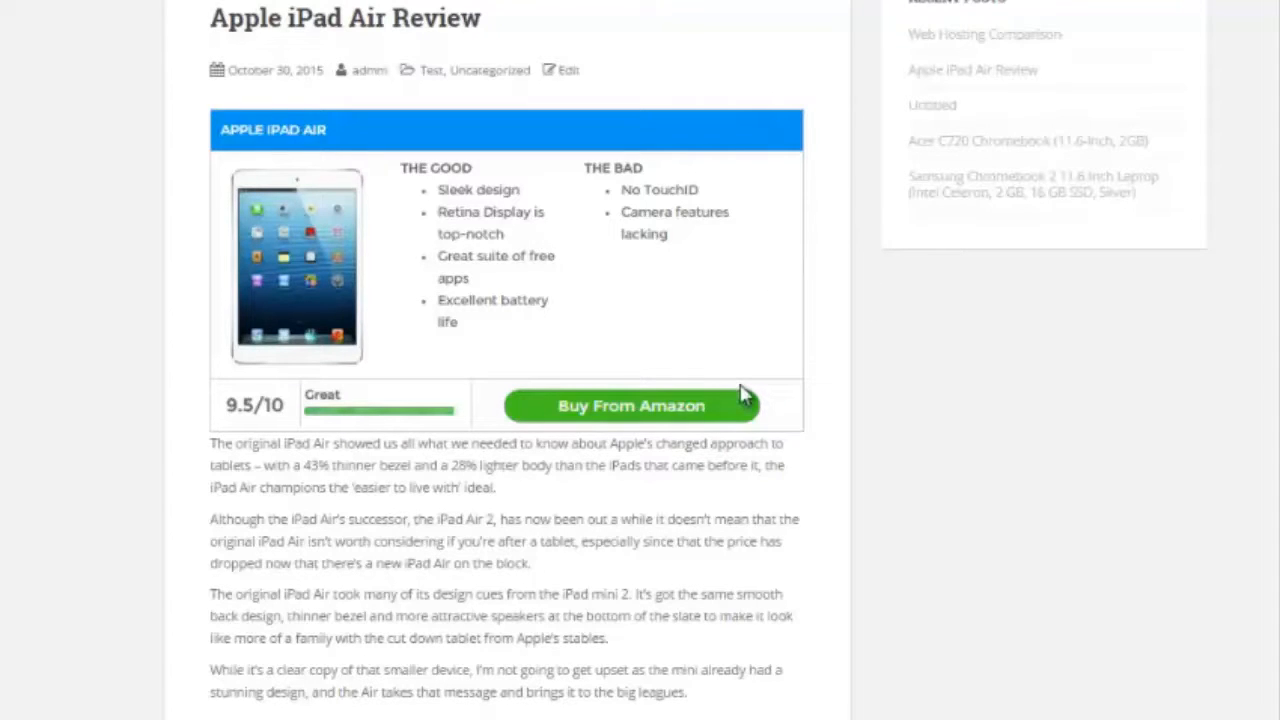
mouse_move(592, 420)
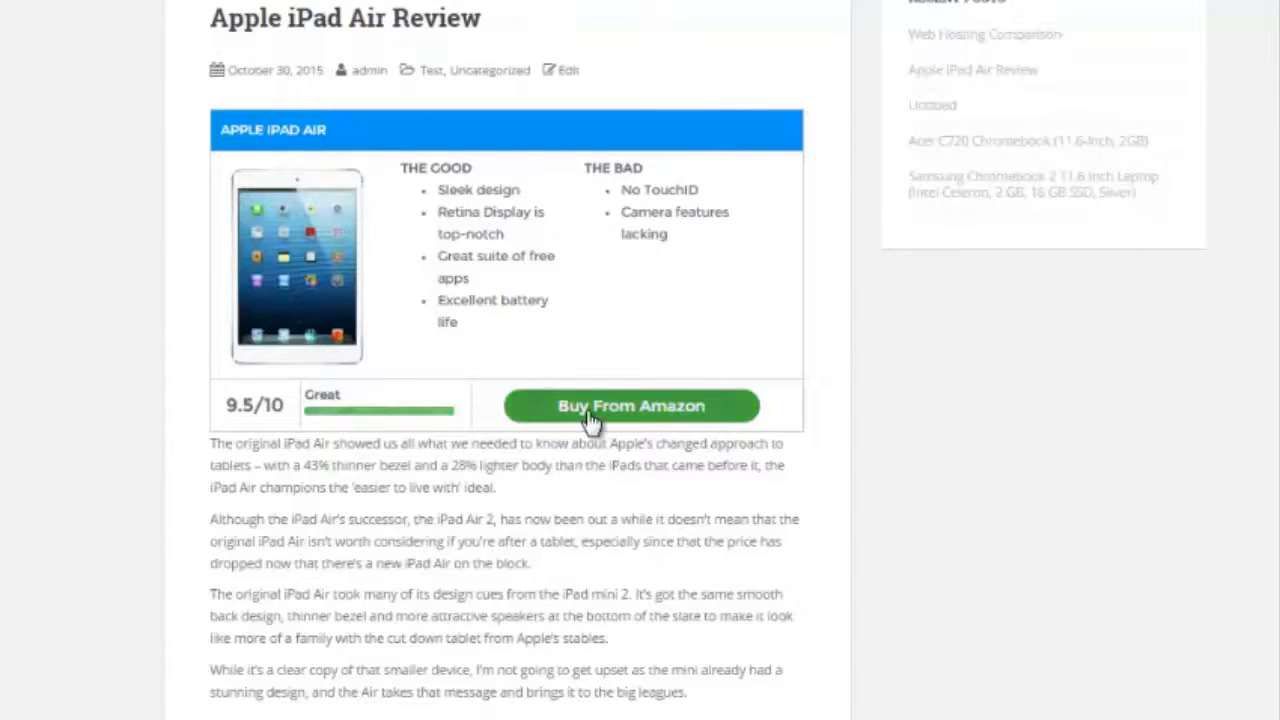
scroll("down", 3)
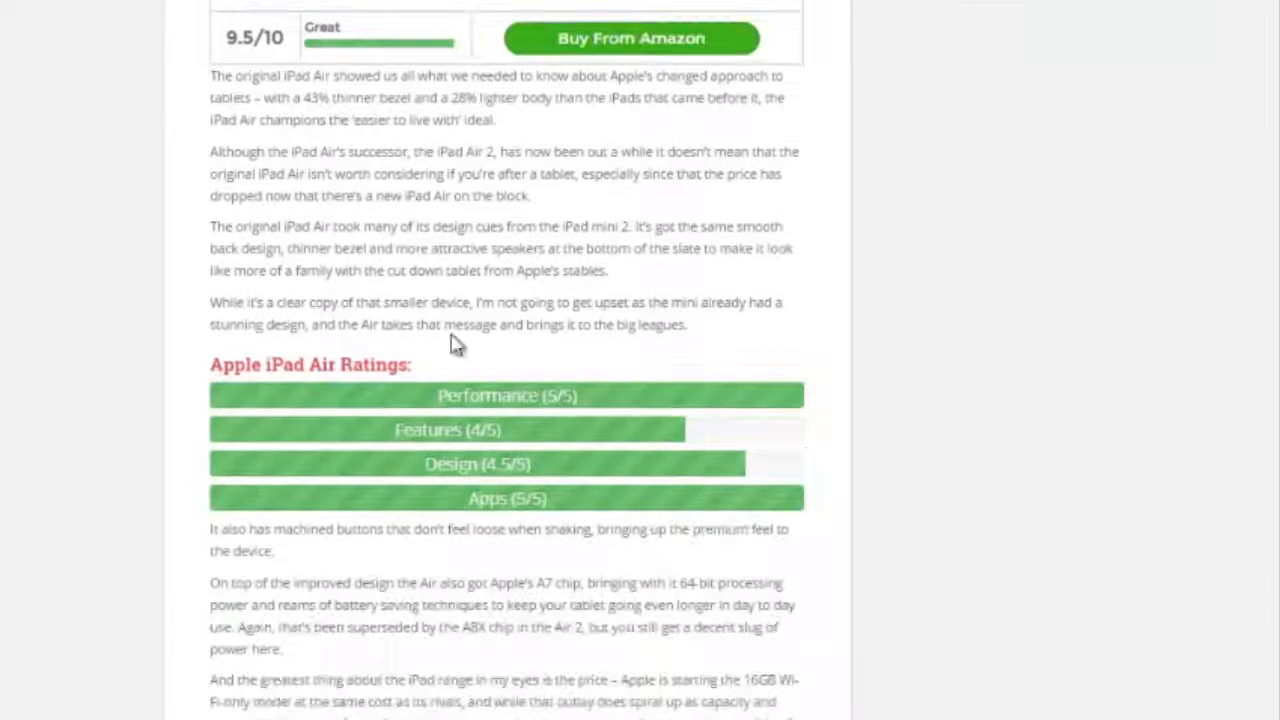
scroll("down", 3)
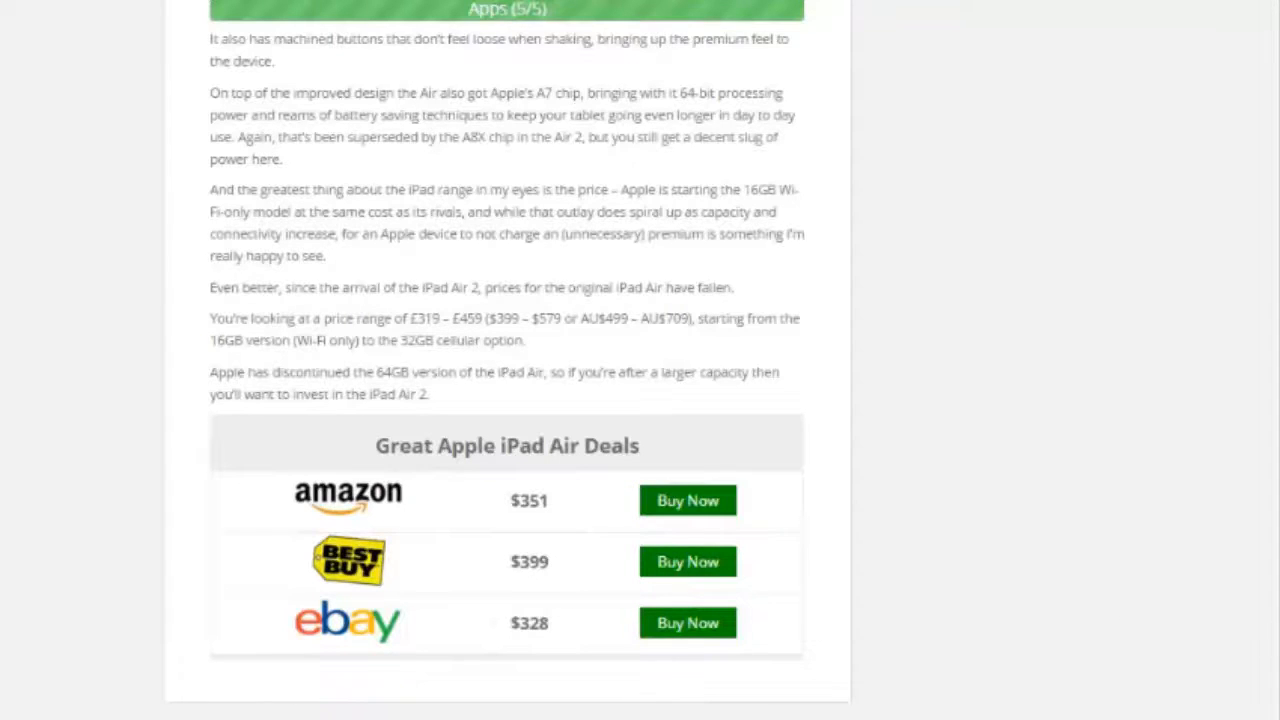
scroll("up", 3)
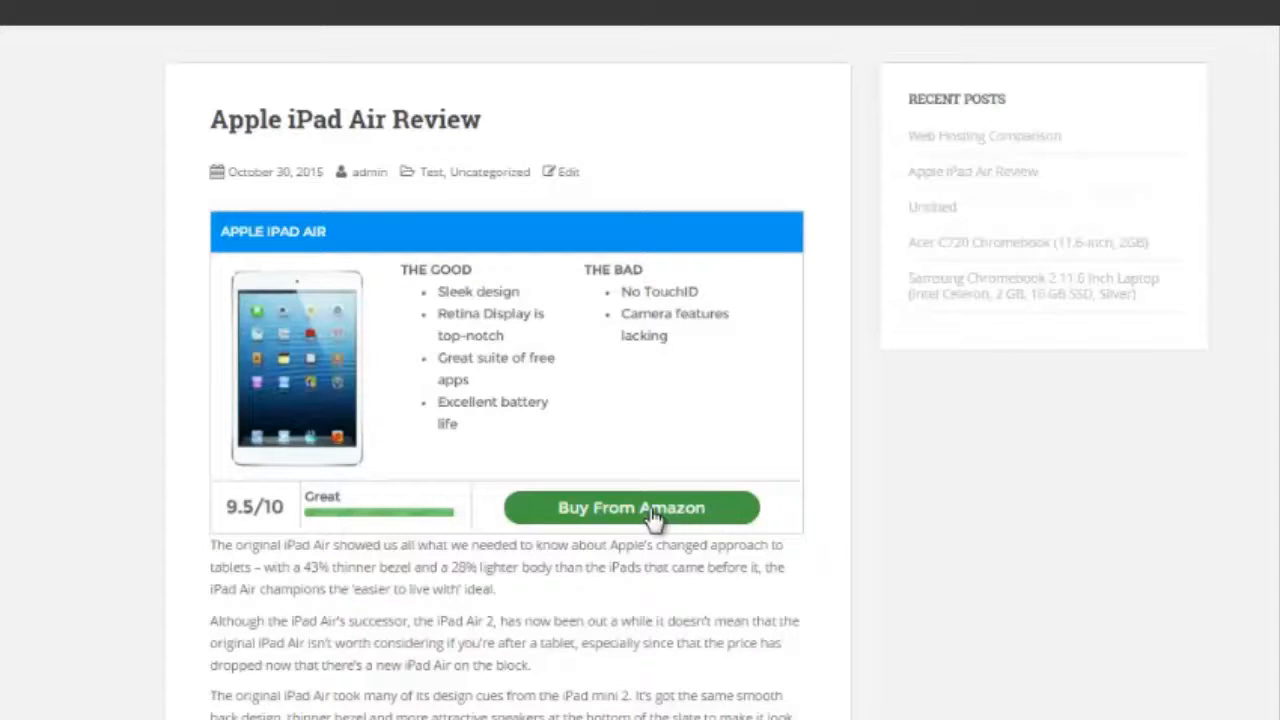
mouse_move(650, 511)
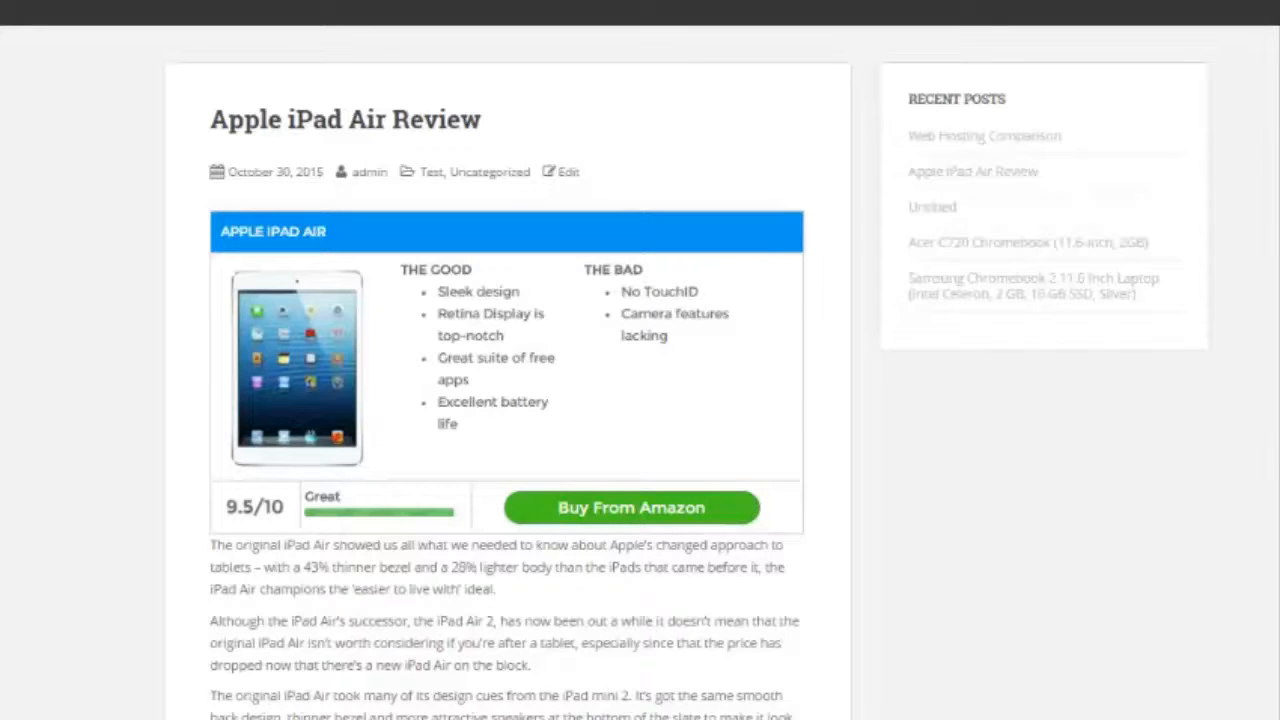